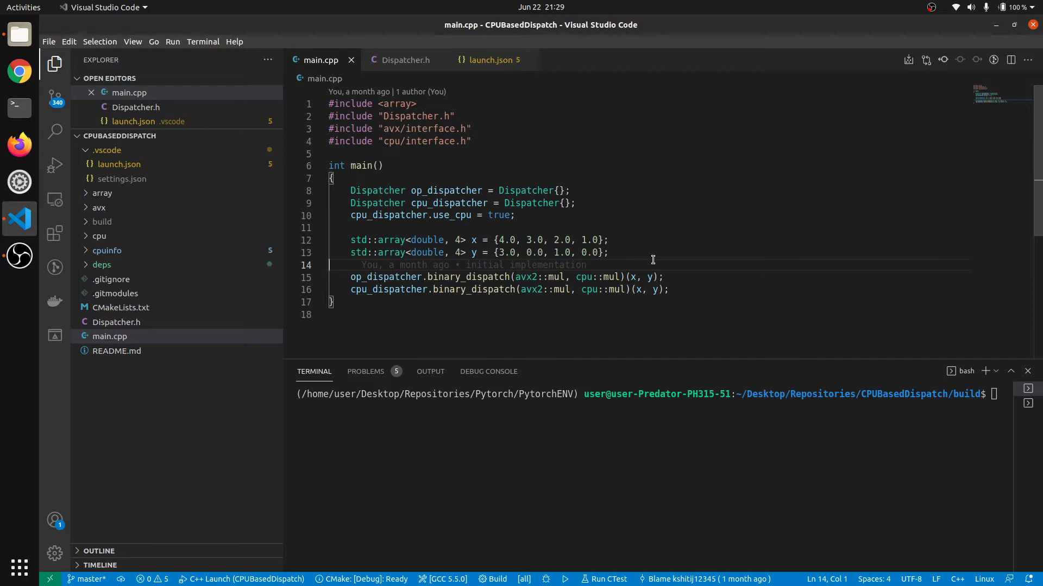
mouse_move(635, 321)
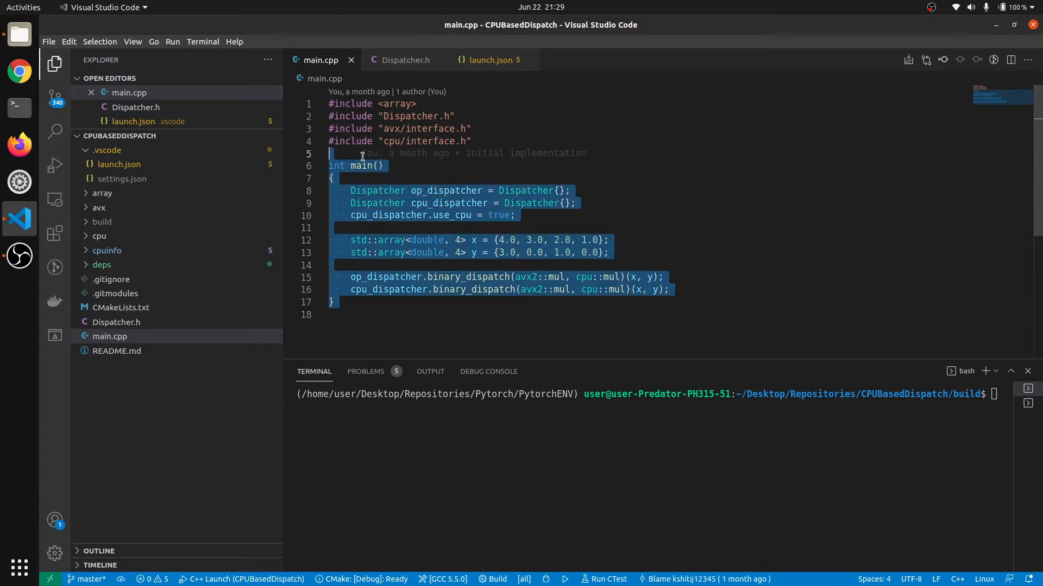
mouse_move(458, 254)
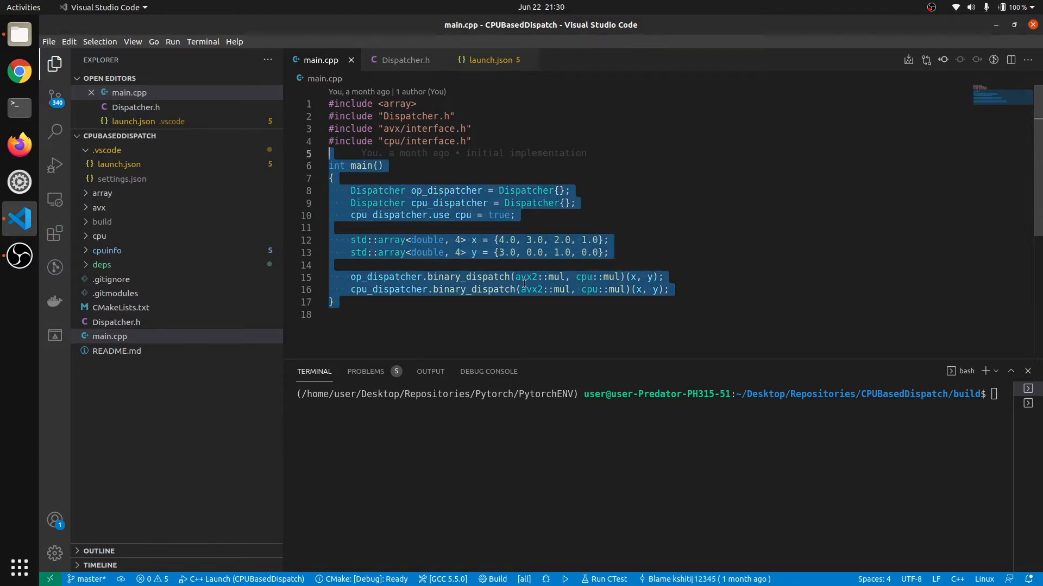
Step: Deselect the code in main.cpp by clicking into the editor area
click(522, 276)
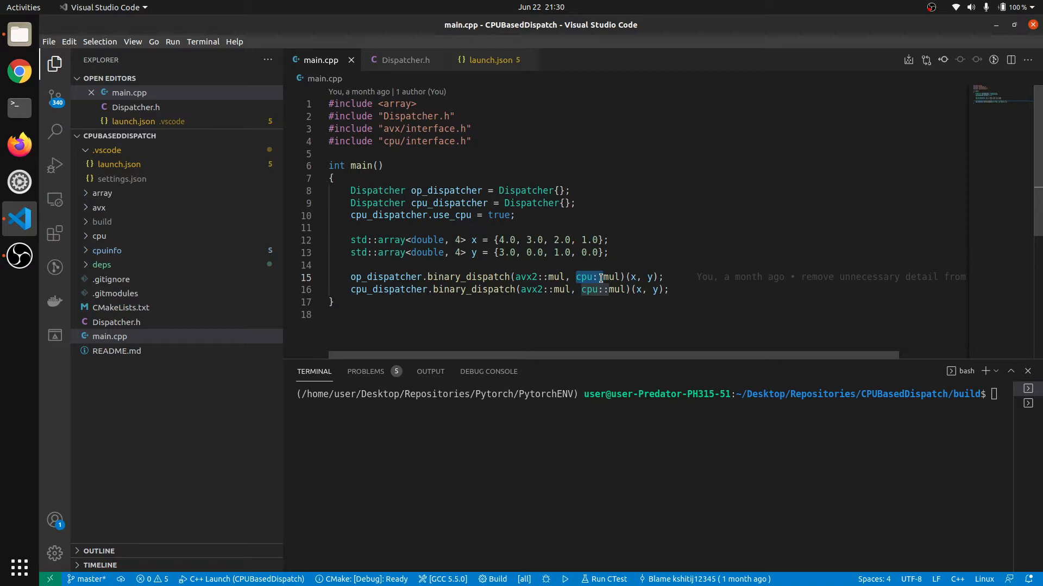
mouse_move(541, 289)
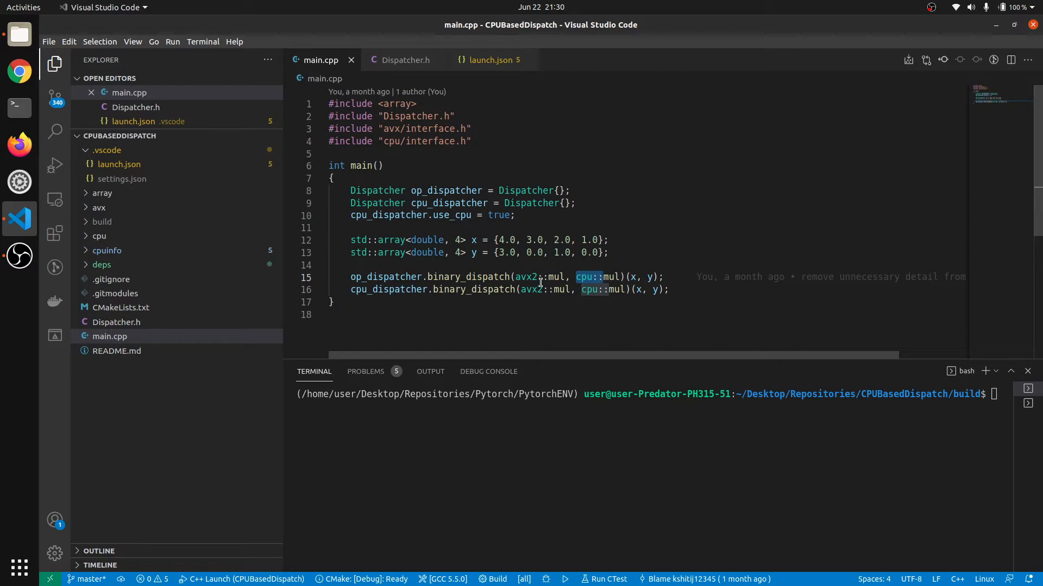
mouse_move(531, 276)
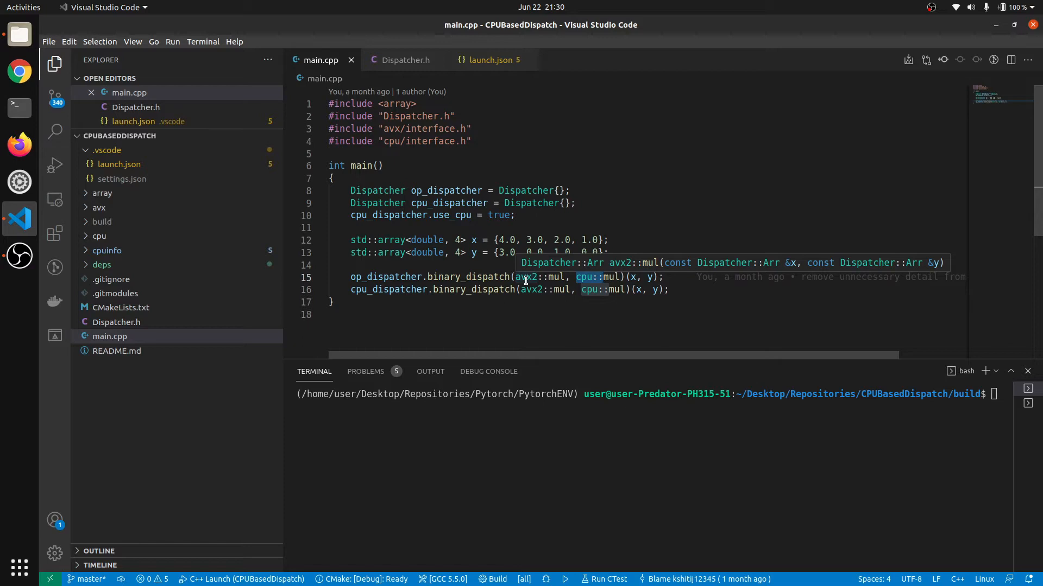
mouse_move(463, 292)
text(cmake -DCMAKE_BUILD_TYPE=debug ..)
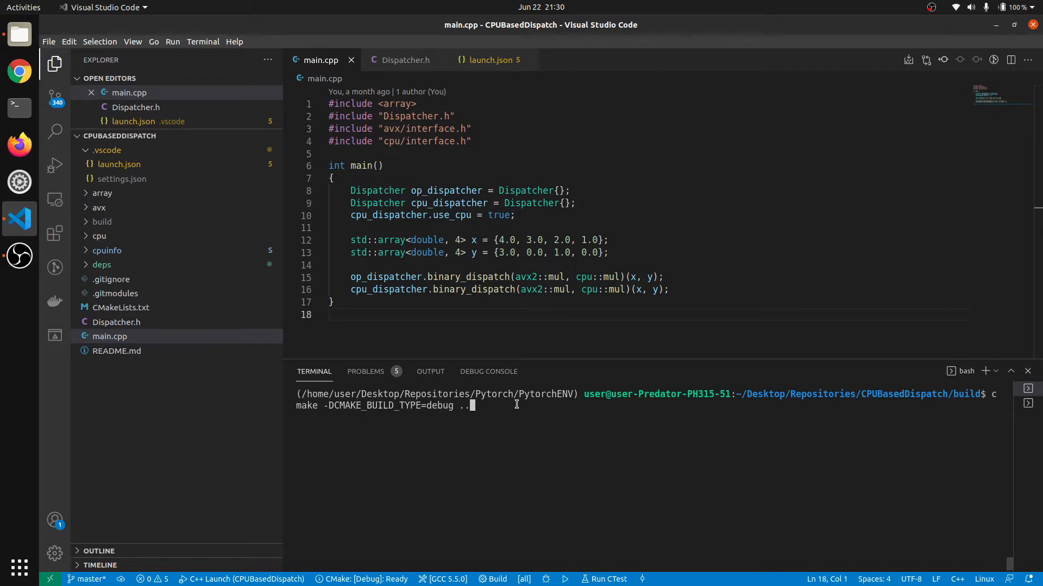
Step: Run the debug cmake configuration, then build test_bin with make
key(Return)
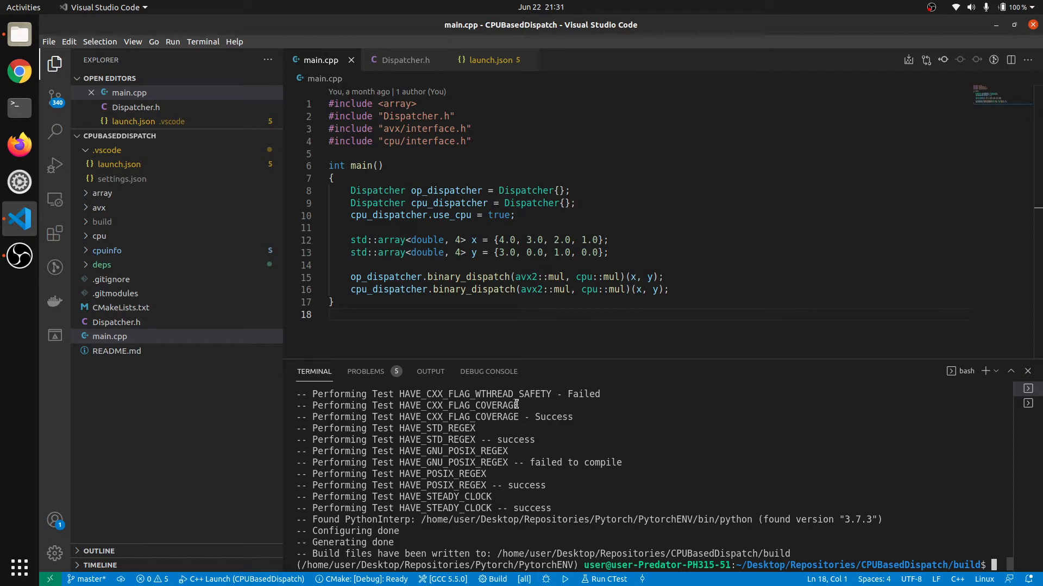
text(make)
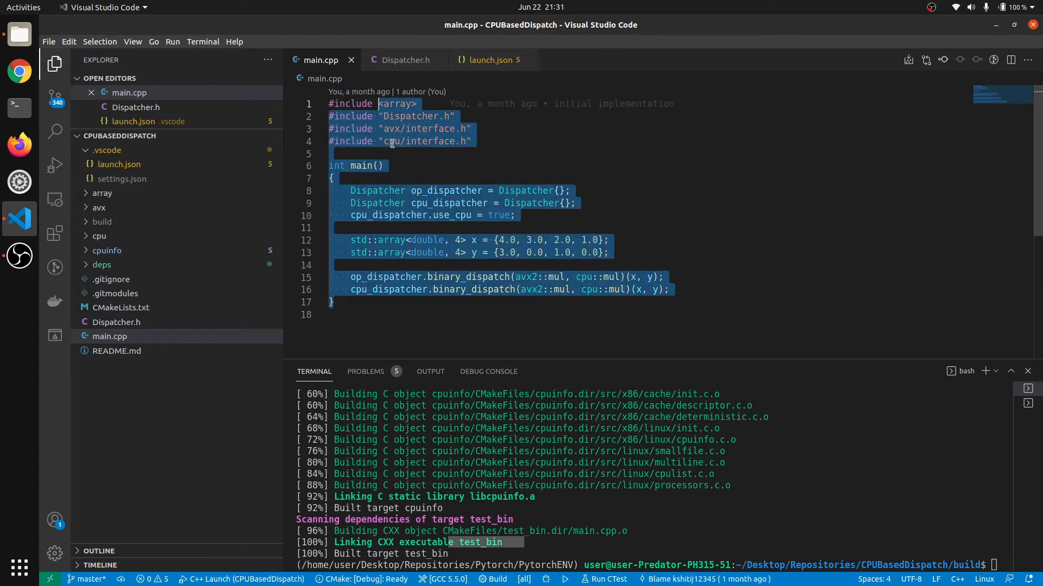
Step: Switch to launch.json and open its C++ debugging reference link in Chrome
click(657, 521)
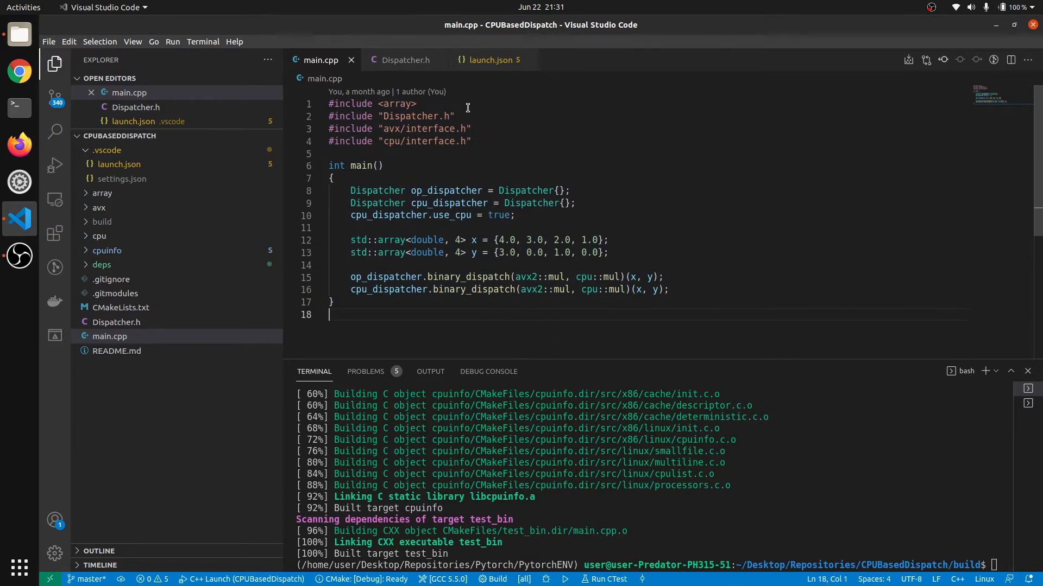
click(490, 59)
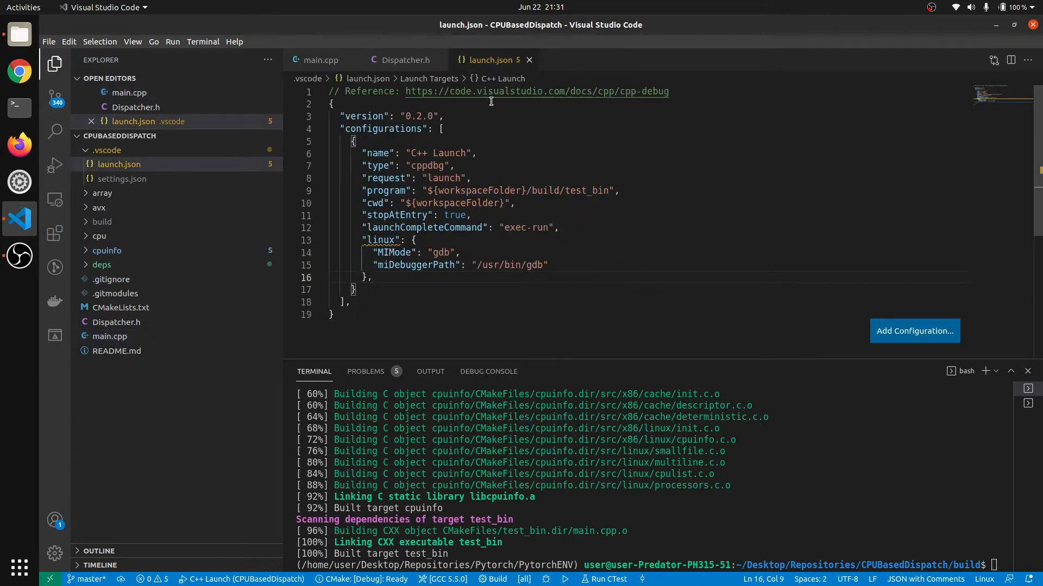
click(498, 92)
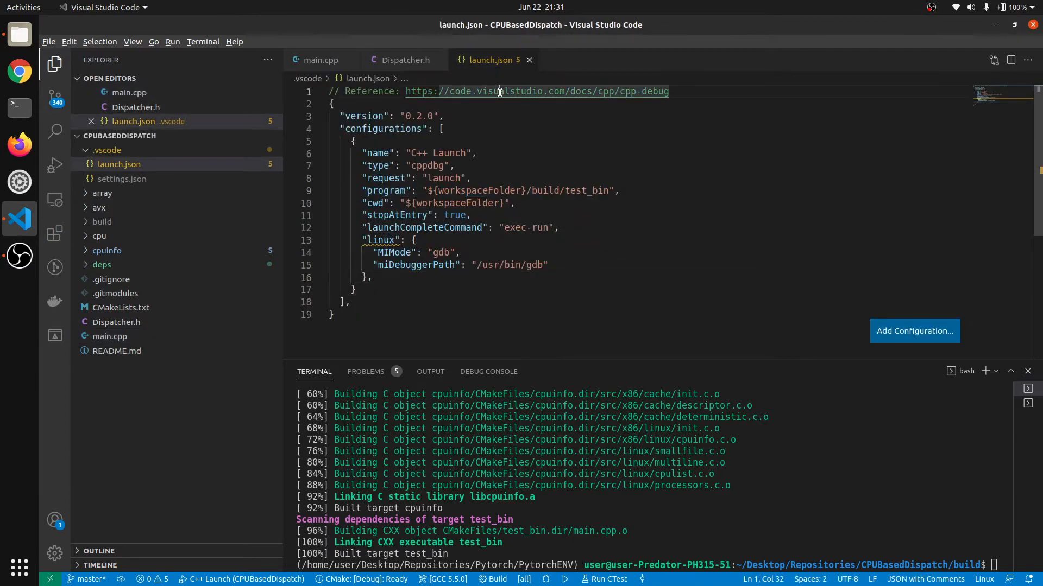
click(537, 92)
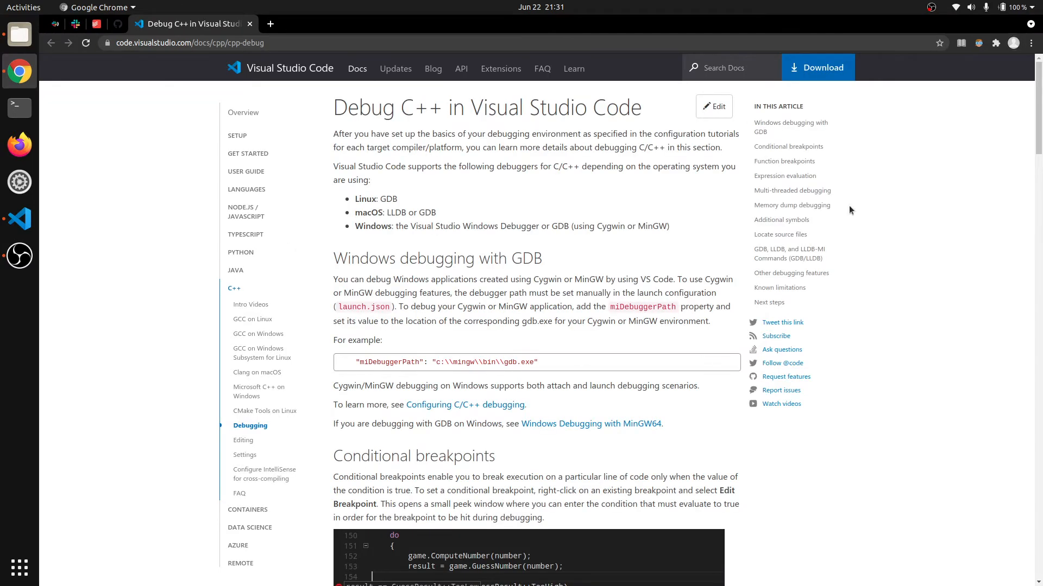
Step: Skim the Debug C++ docs down to known limitations, then return to VS Code
scroll(down, 3)
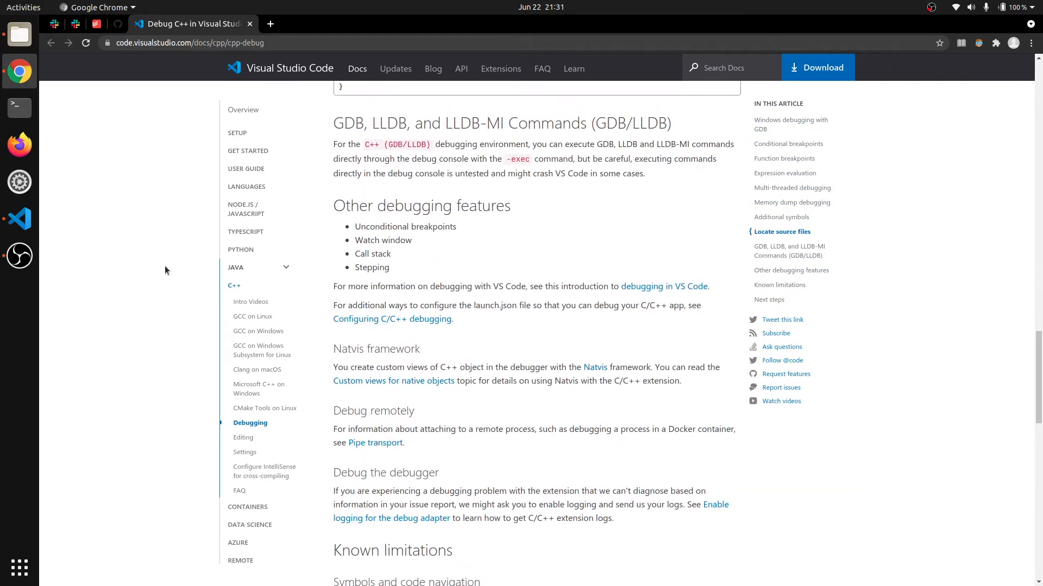
click(20, 220)
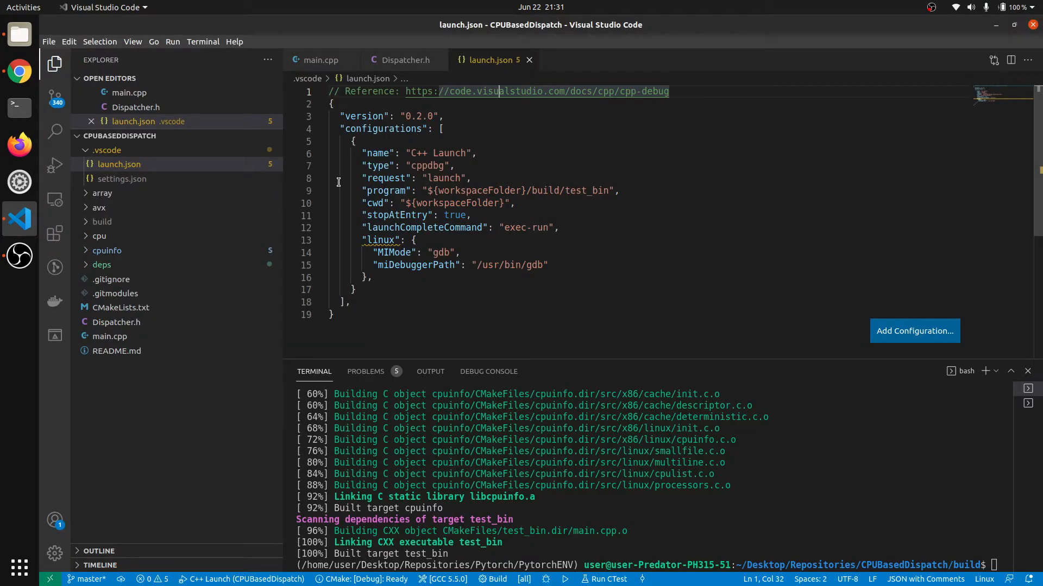
Step: Show the Run and Debug panel with C++ Launch and review launch.json
click(54, 163)
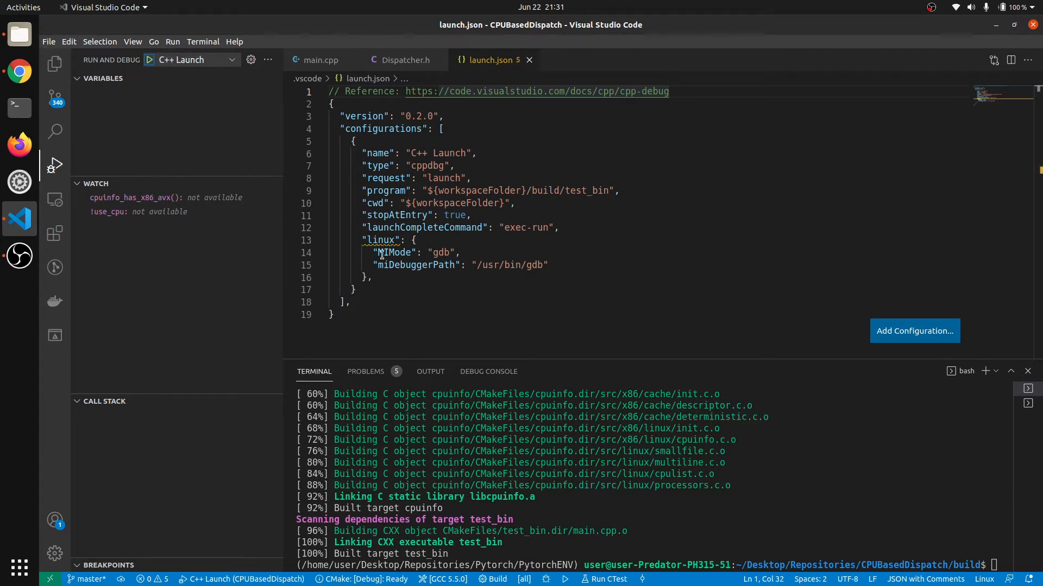
mouse_move(474, 171)
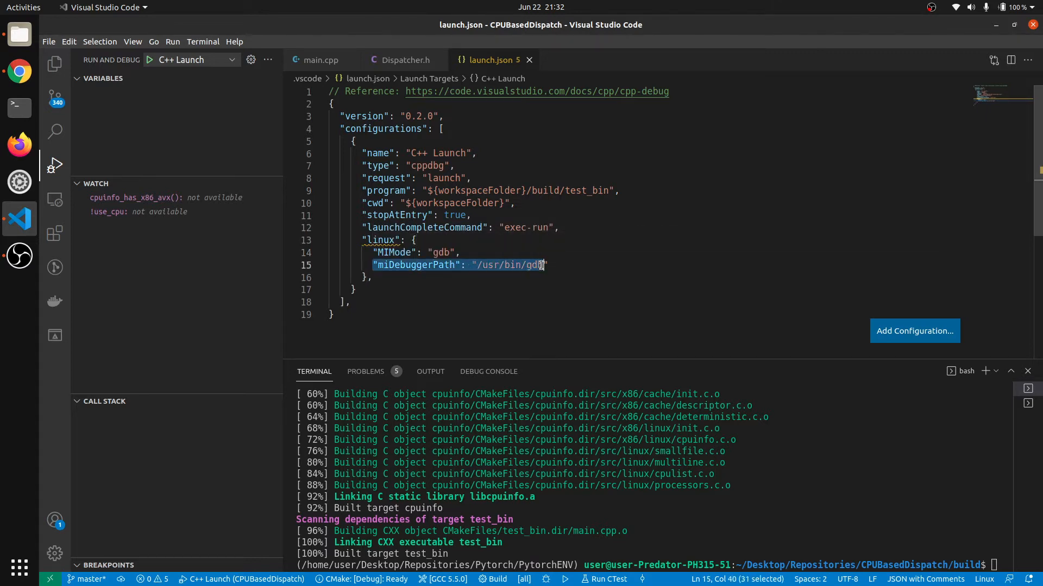
key(shift+Right)
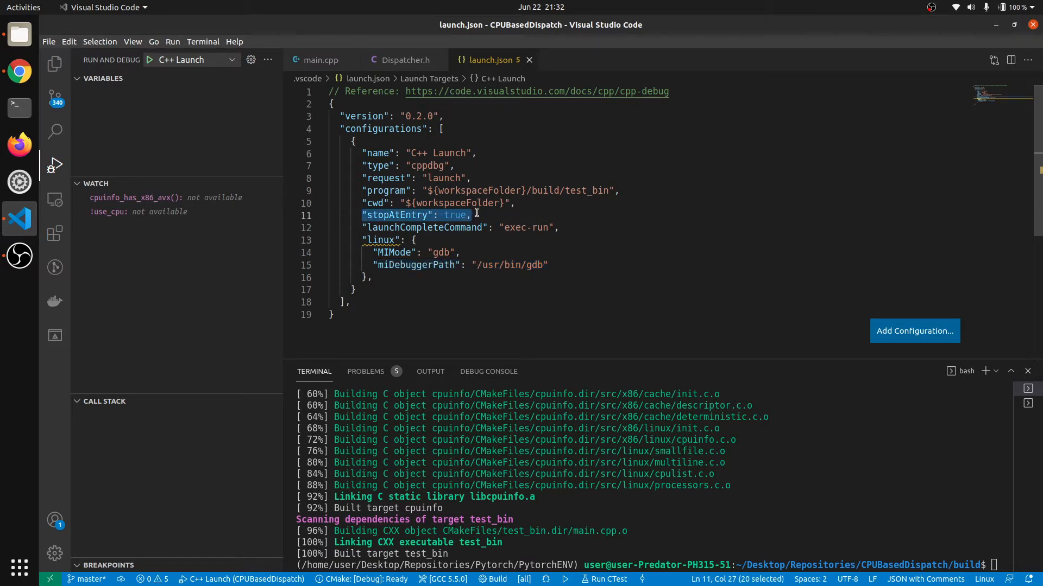
mouse_move(825, 463)
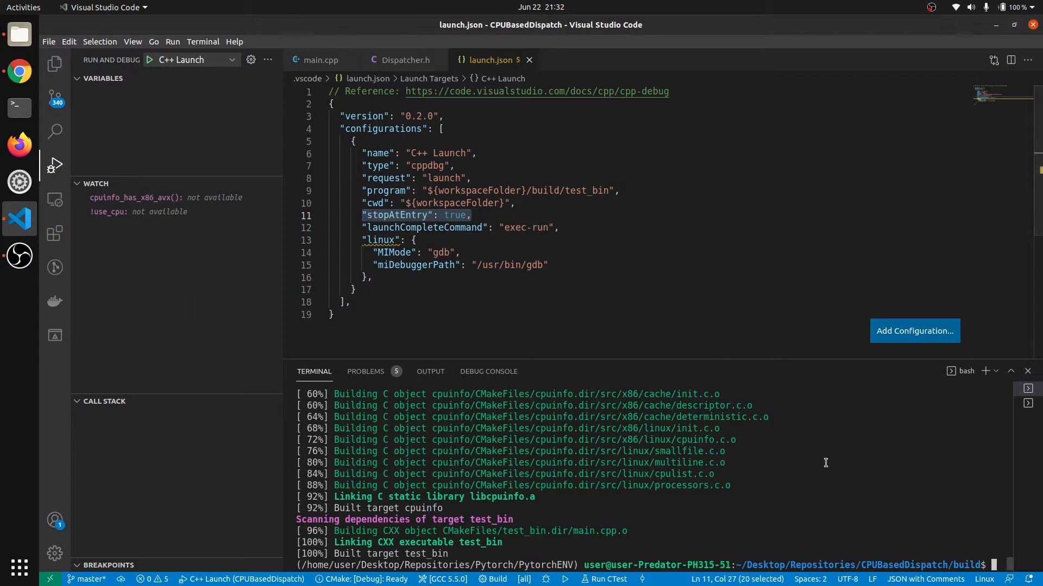
mouse_move(532, 311)
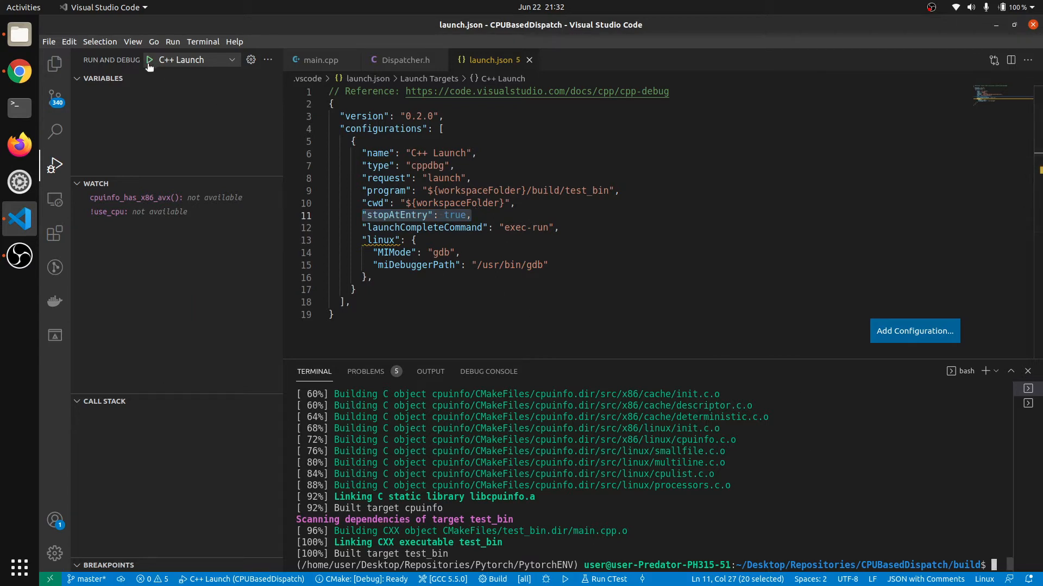
mouse_move(150, 60)
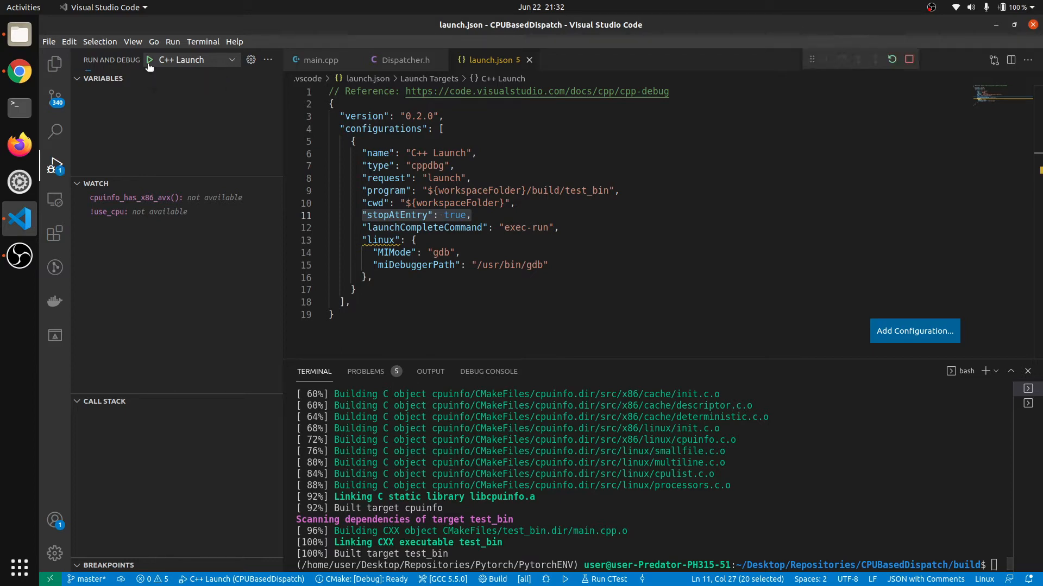
Step: Start the C++ Launch debug session and set a breakpoint on main.cpp line 15
click(150, 65)
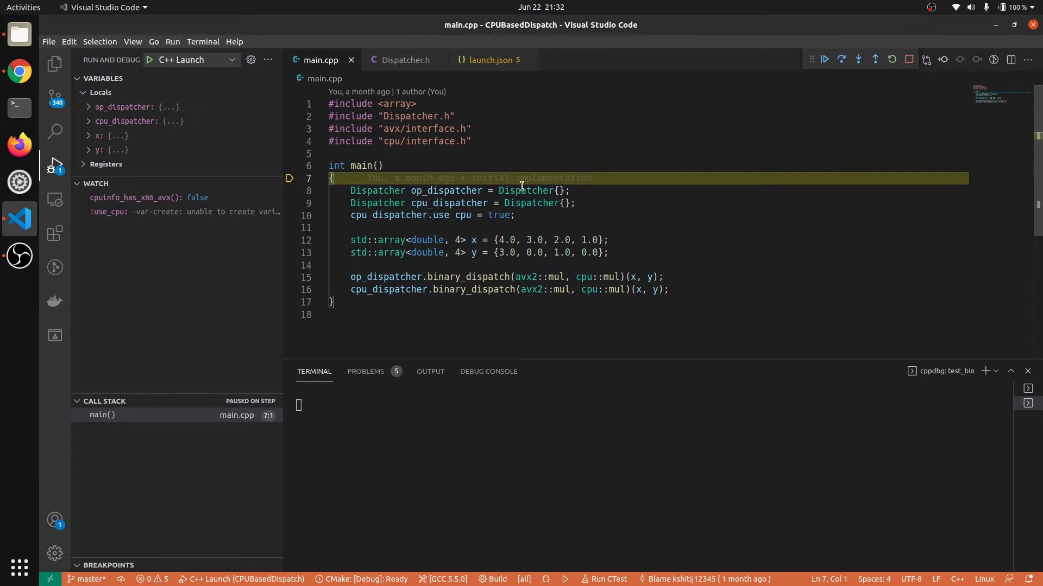
mouse_move(364, 165)
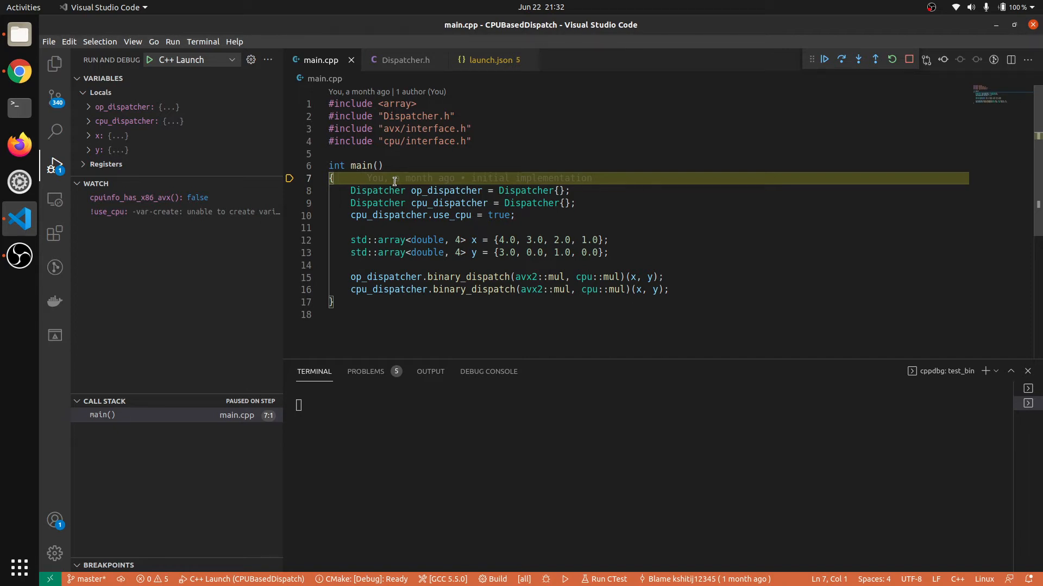
click(290, 277)
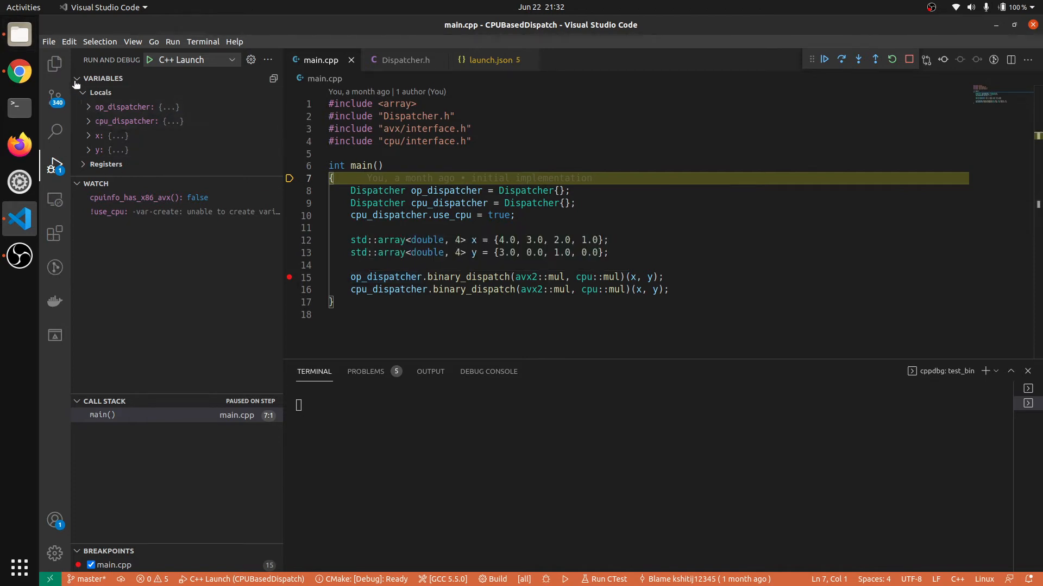
Step: Expand arrays x and y to show their uninitialized element values
click(82, 92)
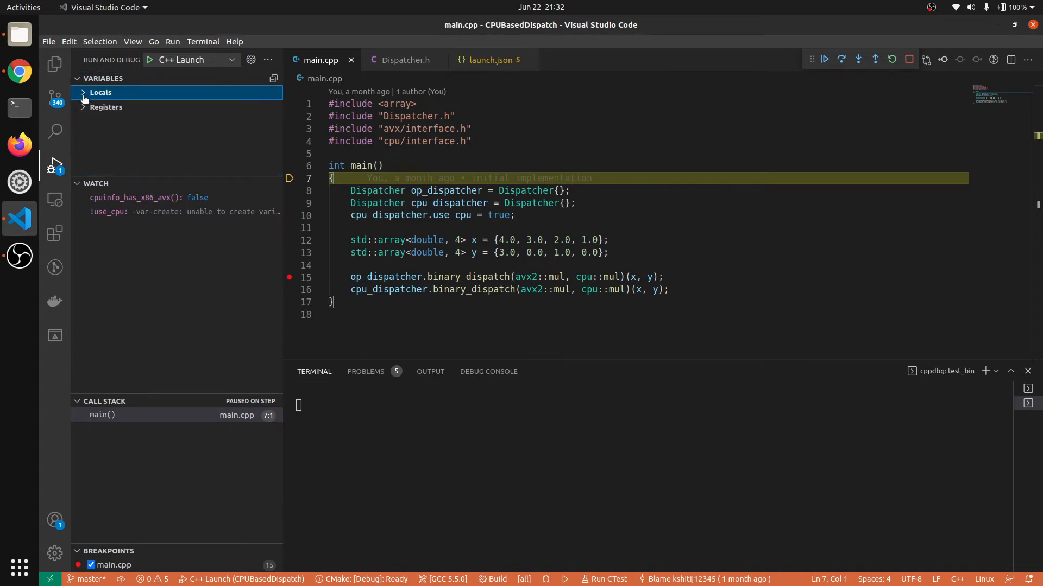
click(83, 93)
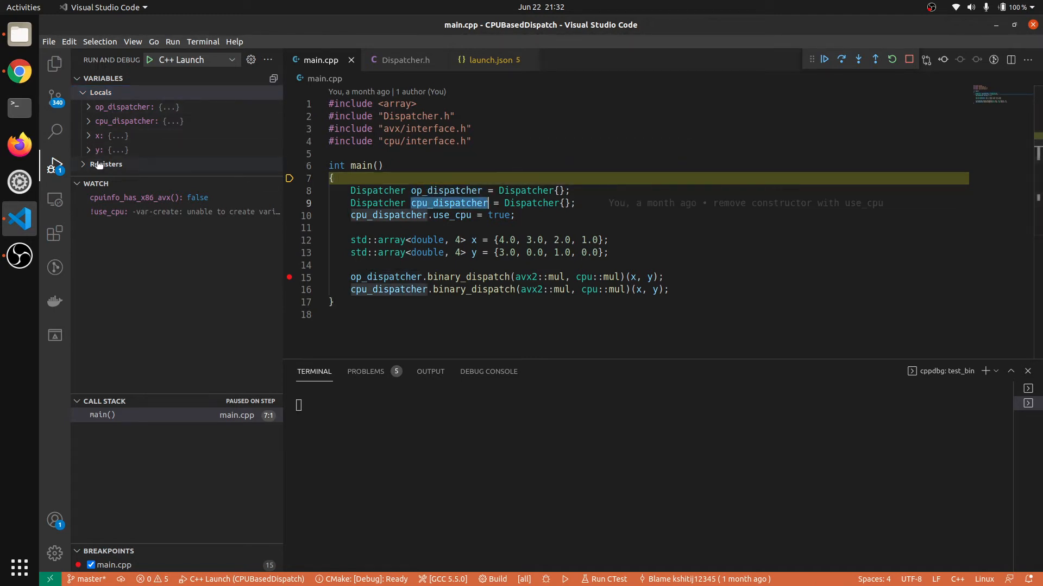
click(89, 135)
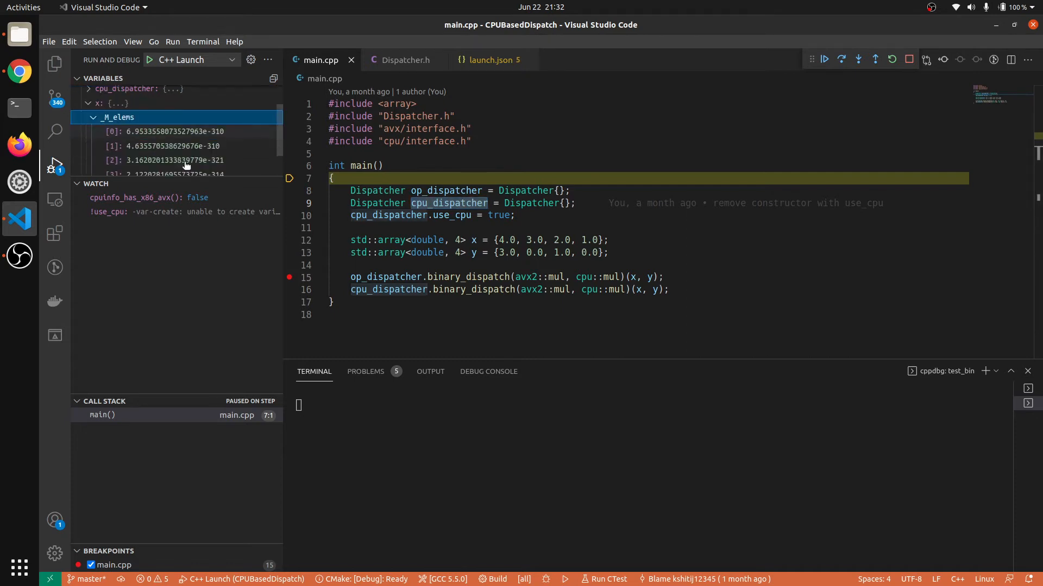
scroll(down, 3)
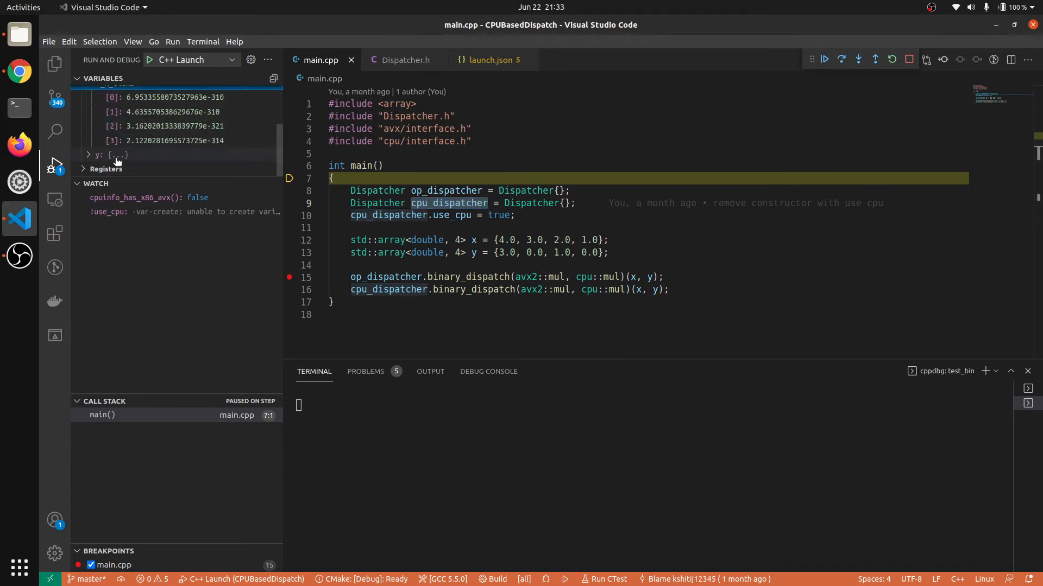
click(89, 154)
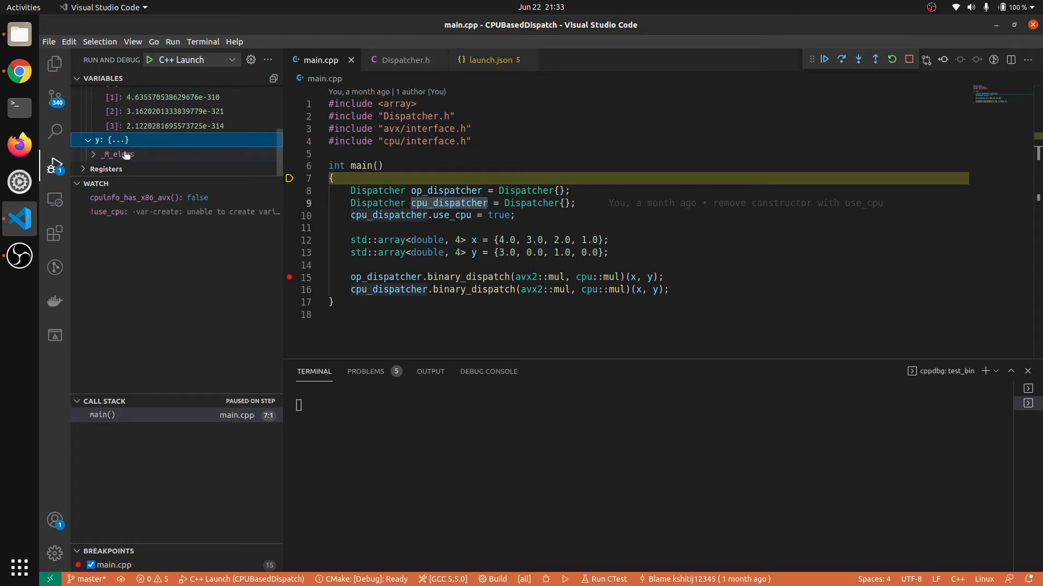
click(93, 154)
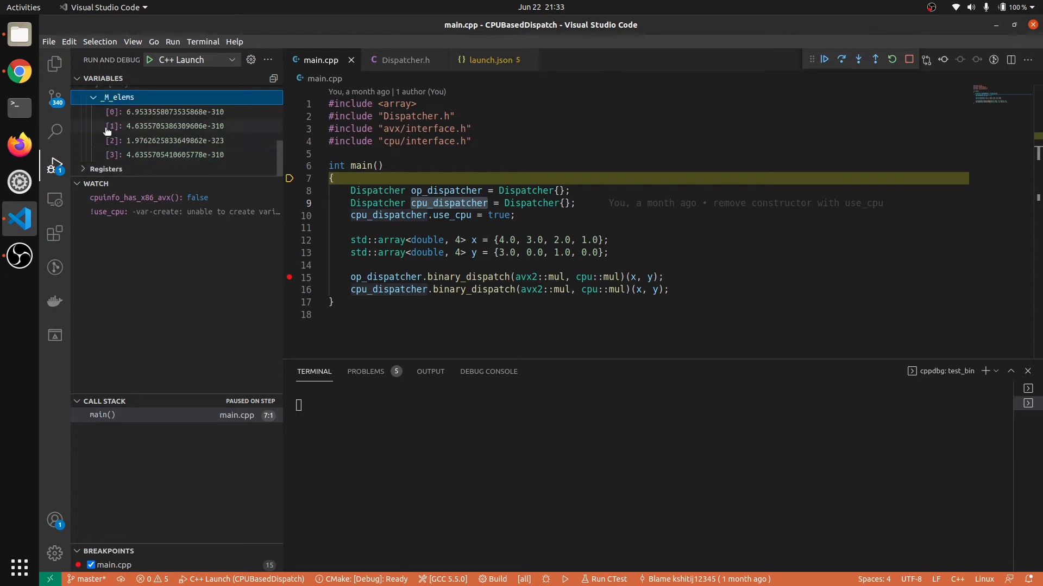
Step: Expand Registers to view the CPU register values, then fold the CPU group
click(107, 169)
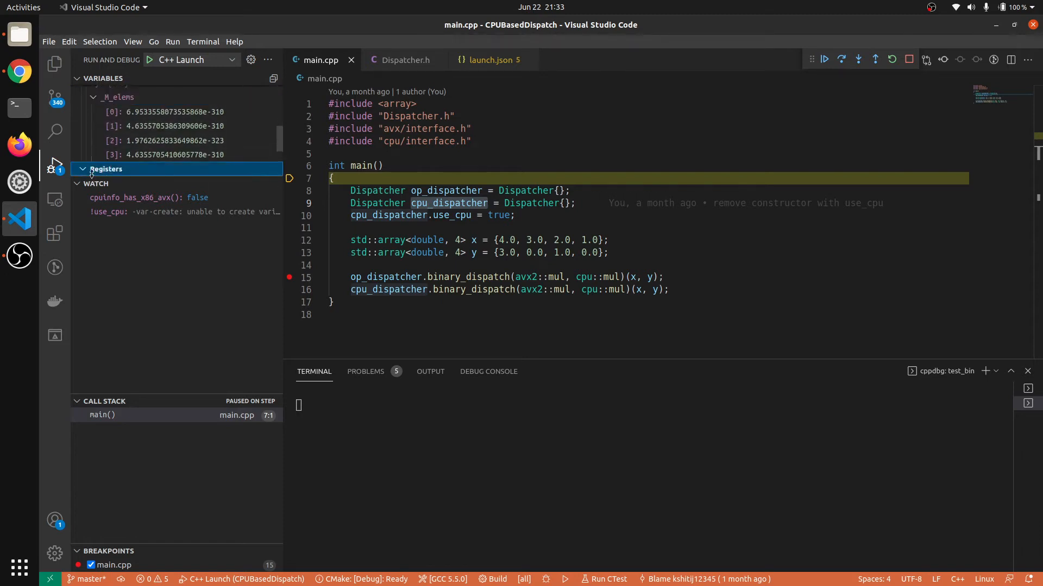
click(106, 169)
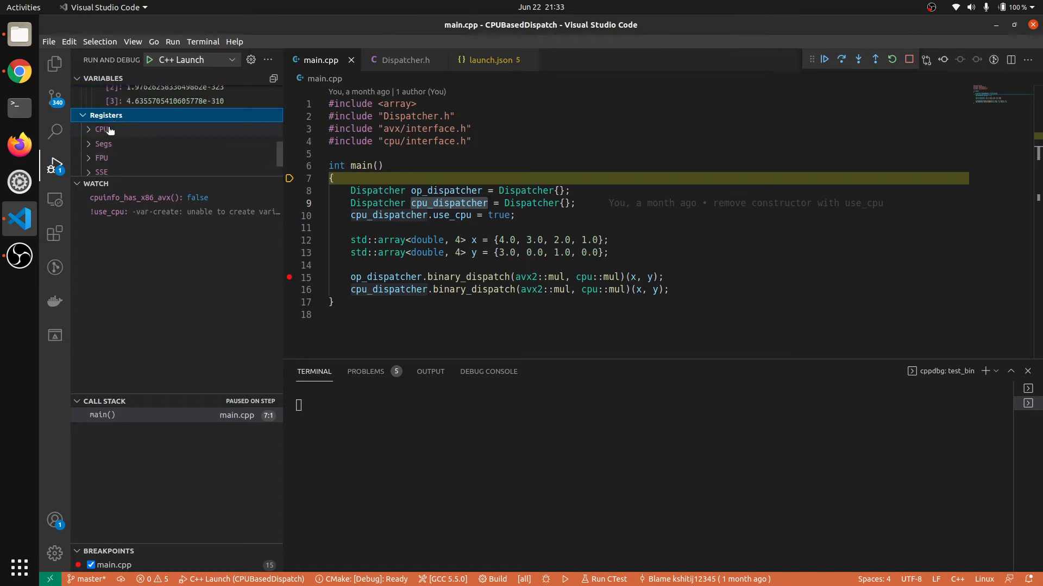
click(101, 129)
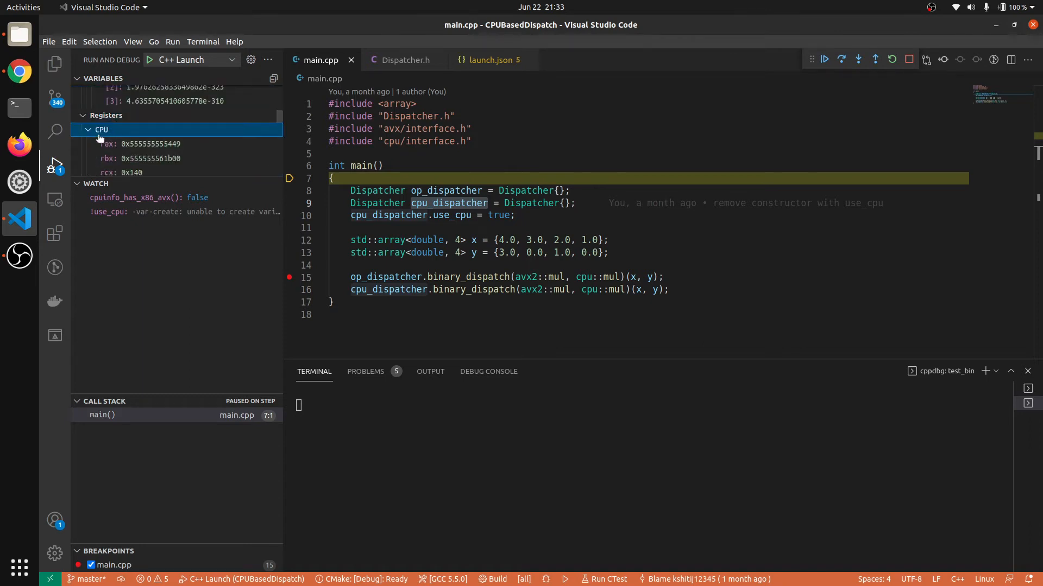
click(89, 130)
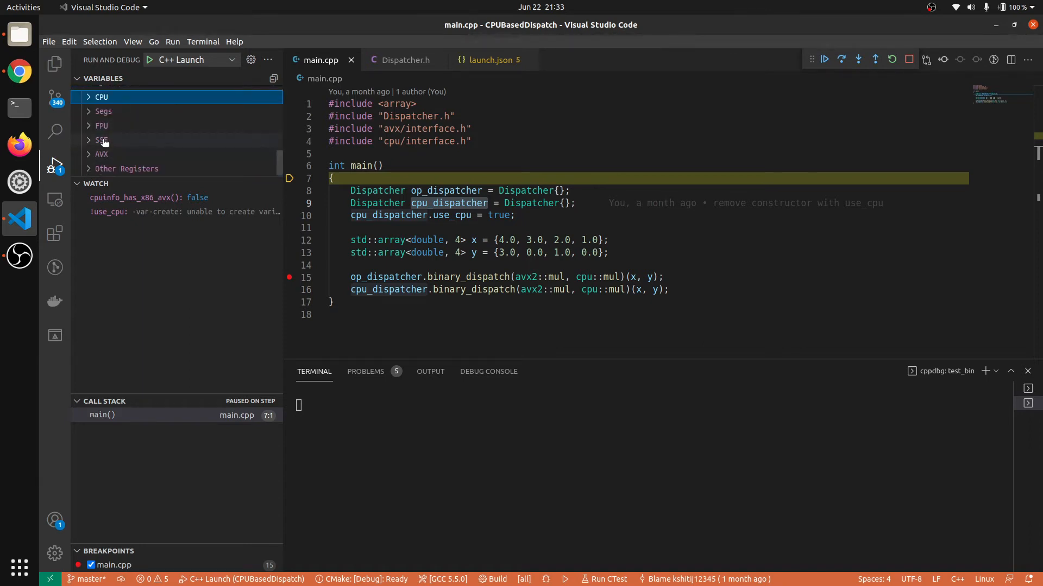
mouse_move(101, 154)
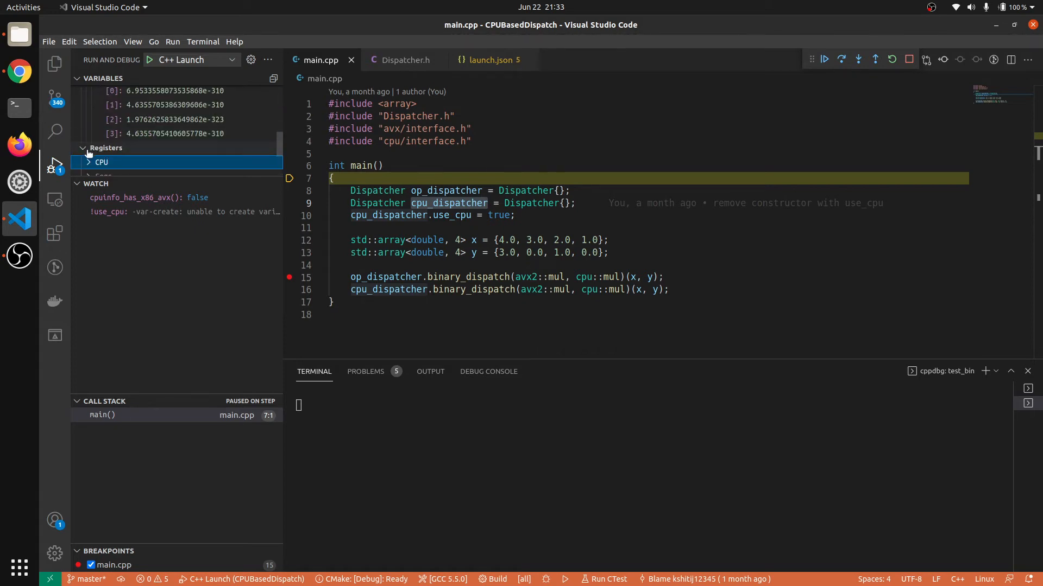
Step: Collapse the Registers group in the Variables pane
click(106, 147)
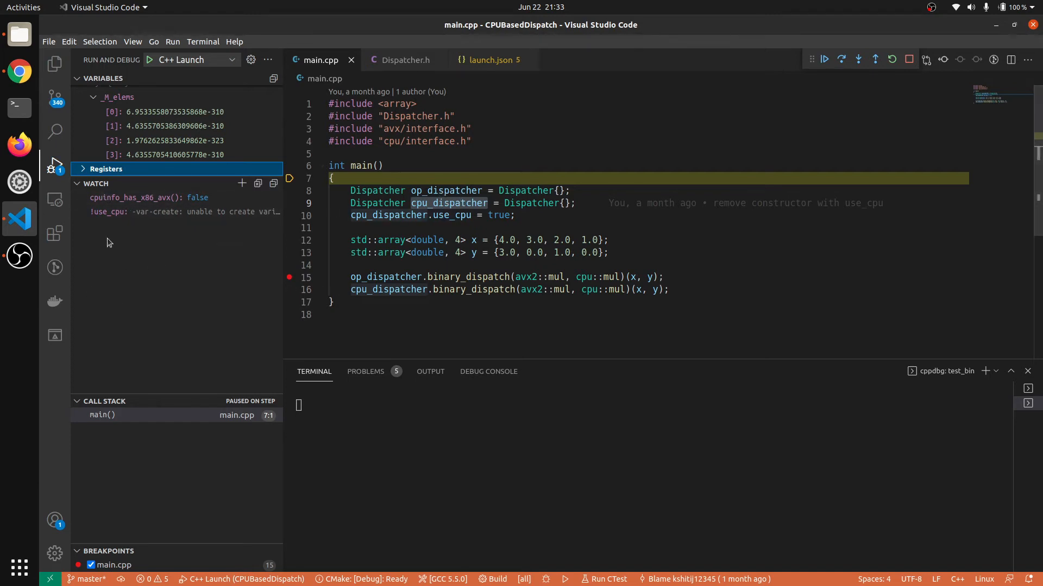
mouse_move(131, 401)
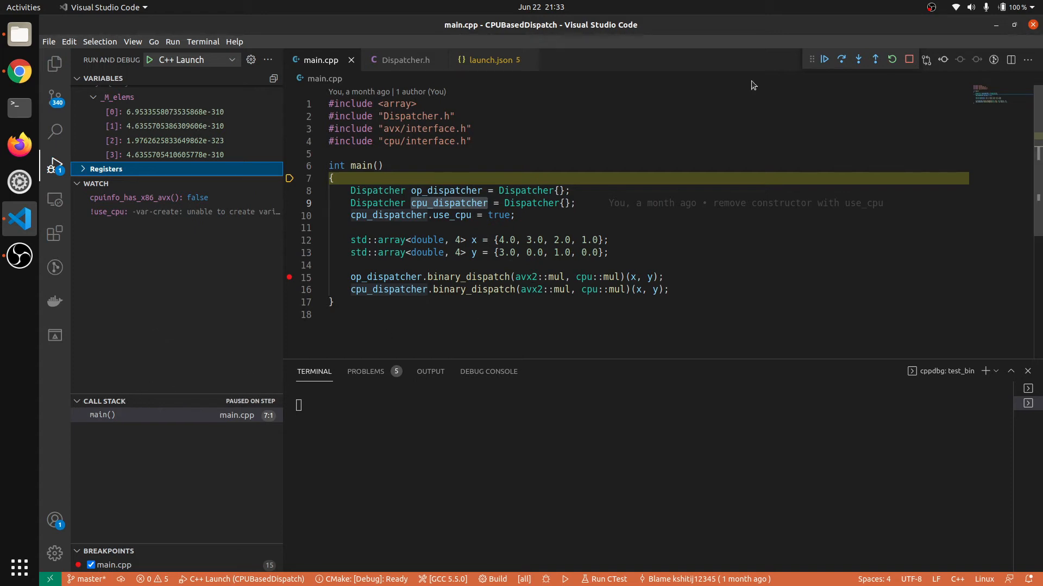
mouse_move(463, 276)
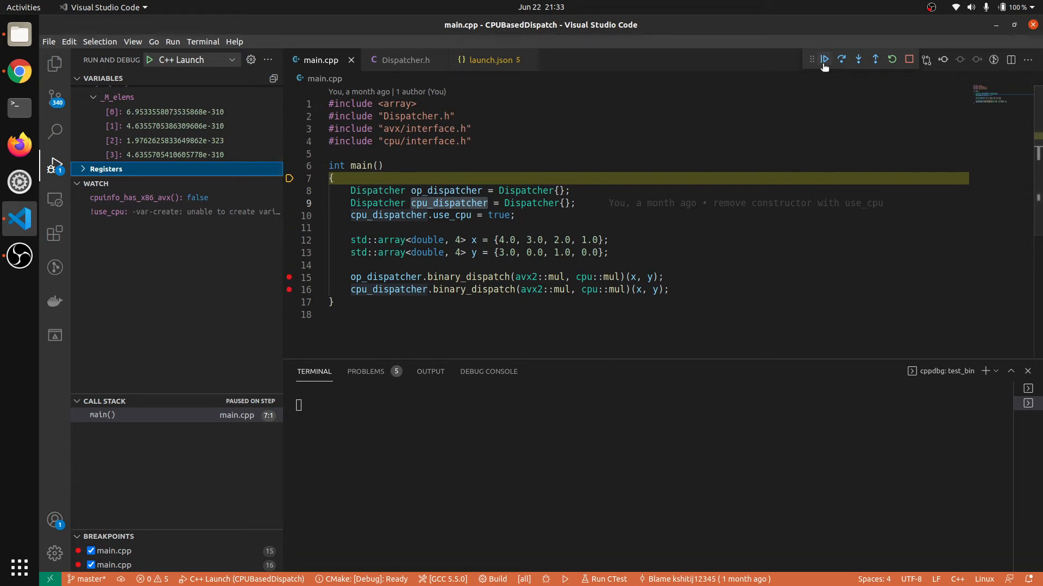
Step: Continue execution to the line 15 breakpoint
click(824, 60)
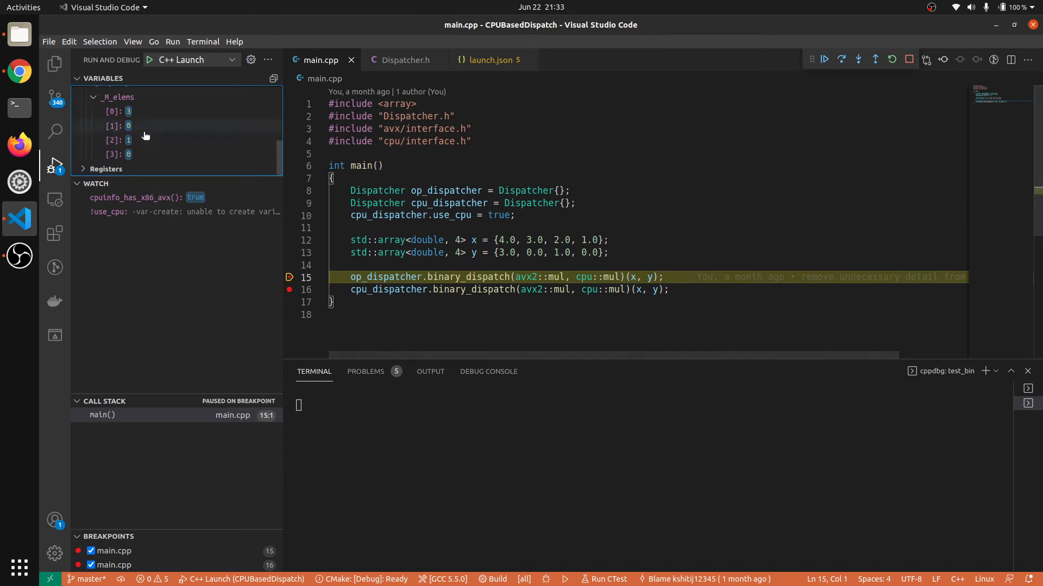
mouse_move(154, 113)
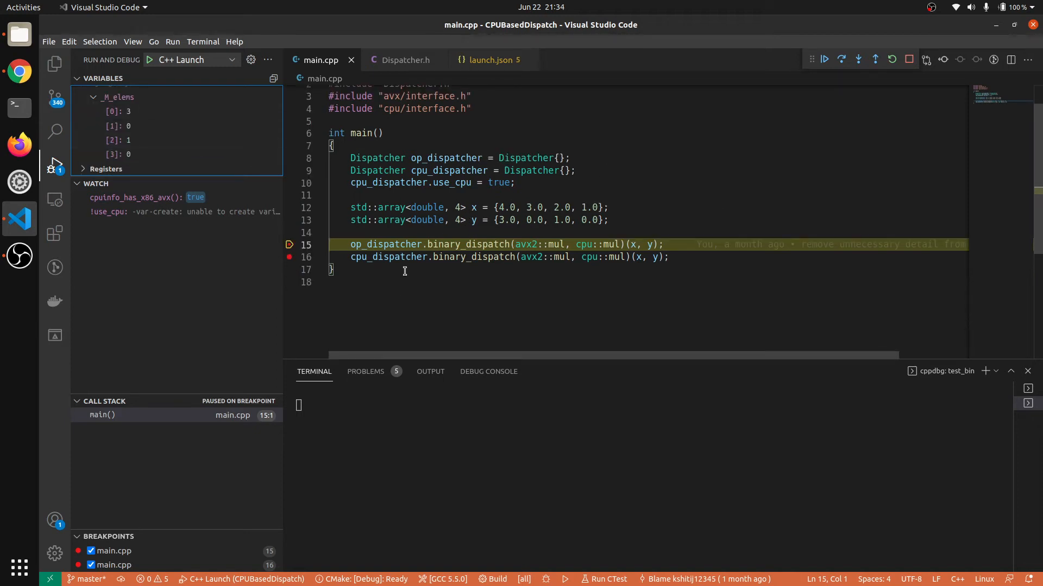
mouse_move(859, 59)
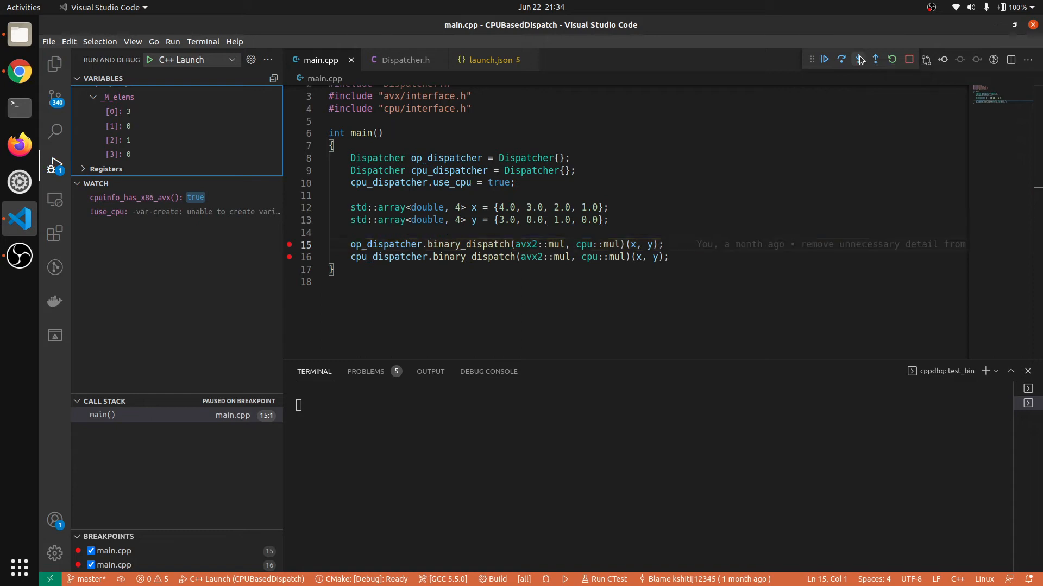
Step: Step into binary_dispatch, break on its return lines, continue, and select avx_op
click(858, 59)
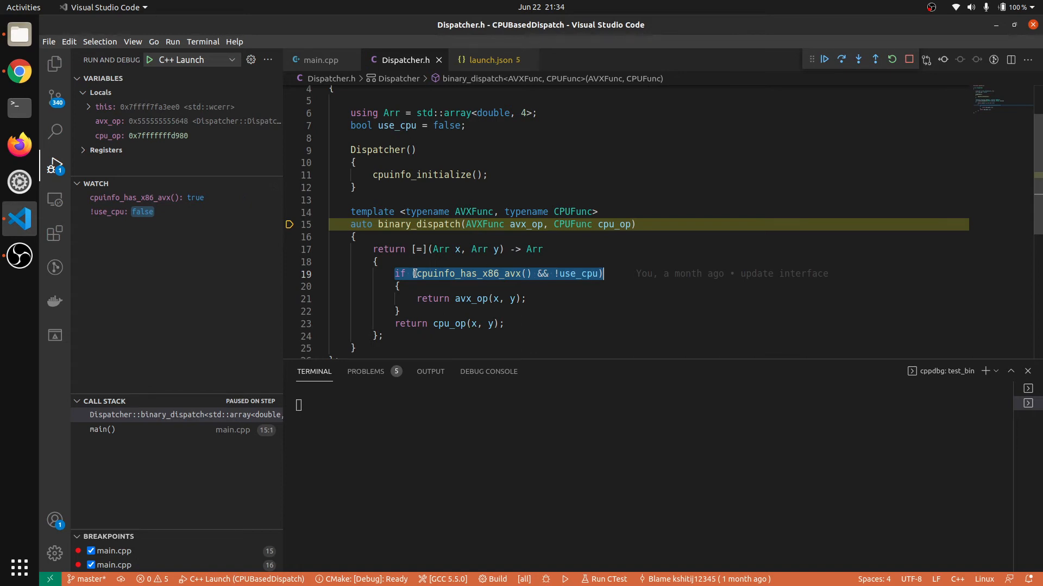
mouse_move(468, 273)
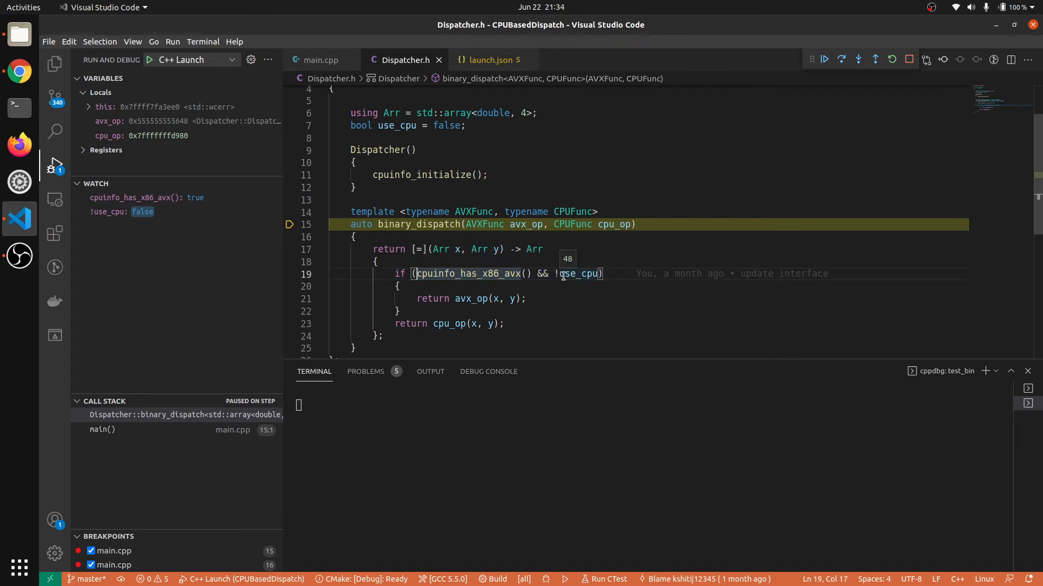
mouse_move(286, 308)
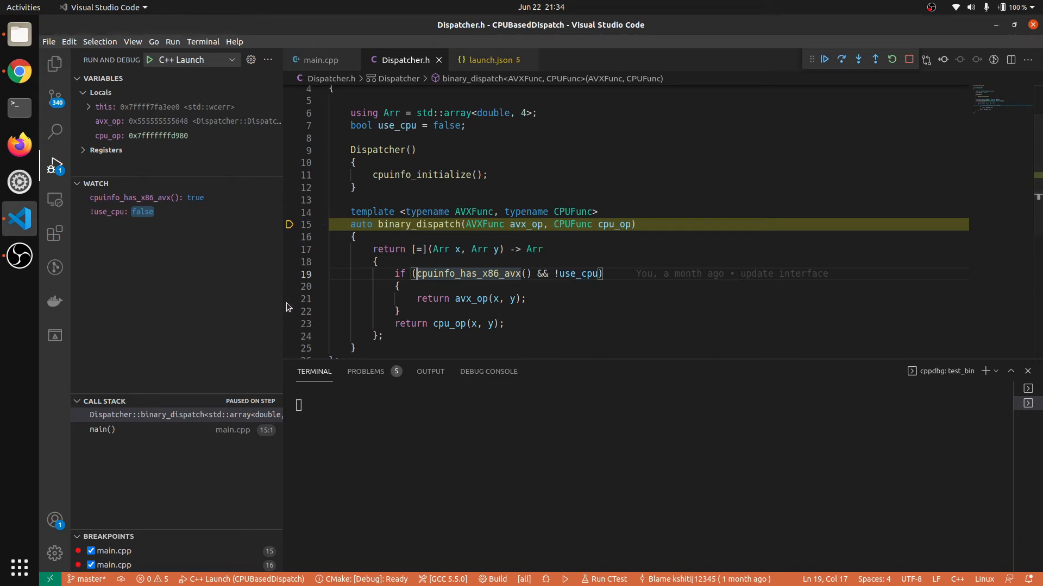
click(288, 298)
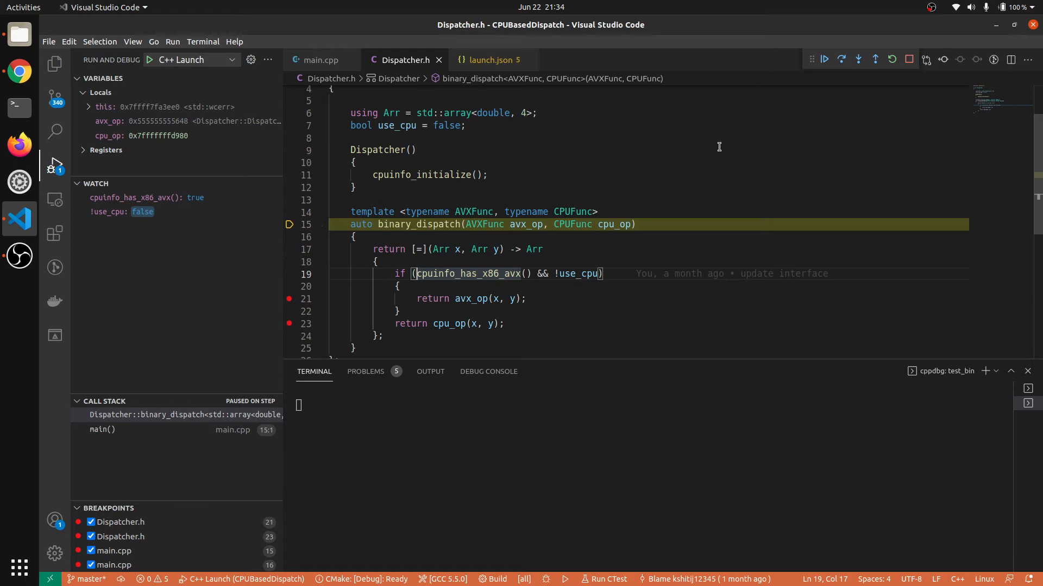
mouse_move(824, 59)
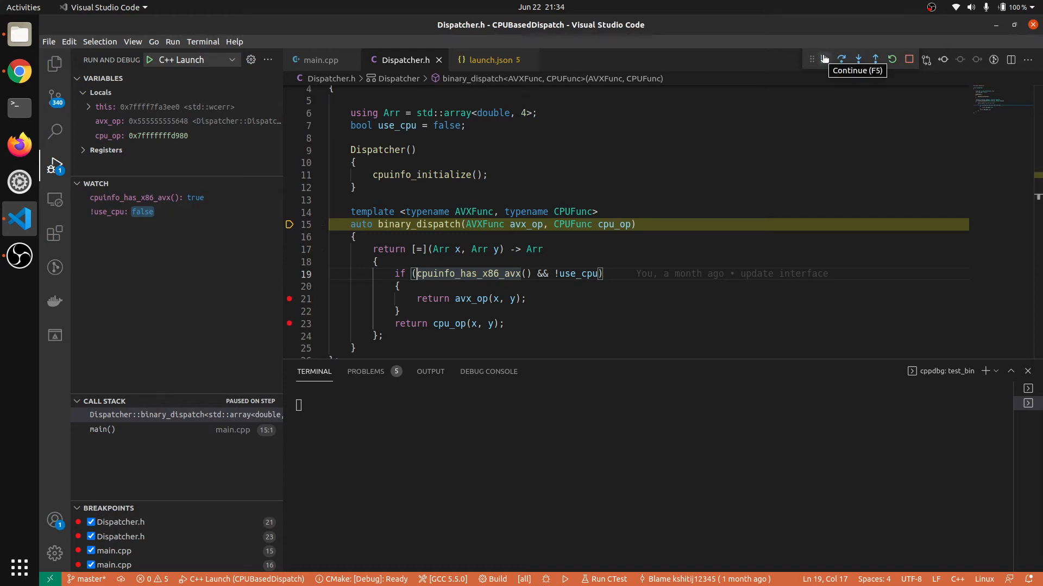
click(823, 59)
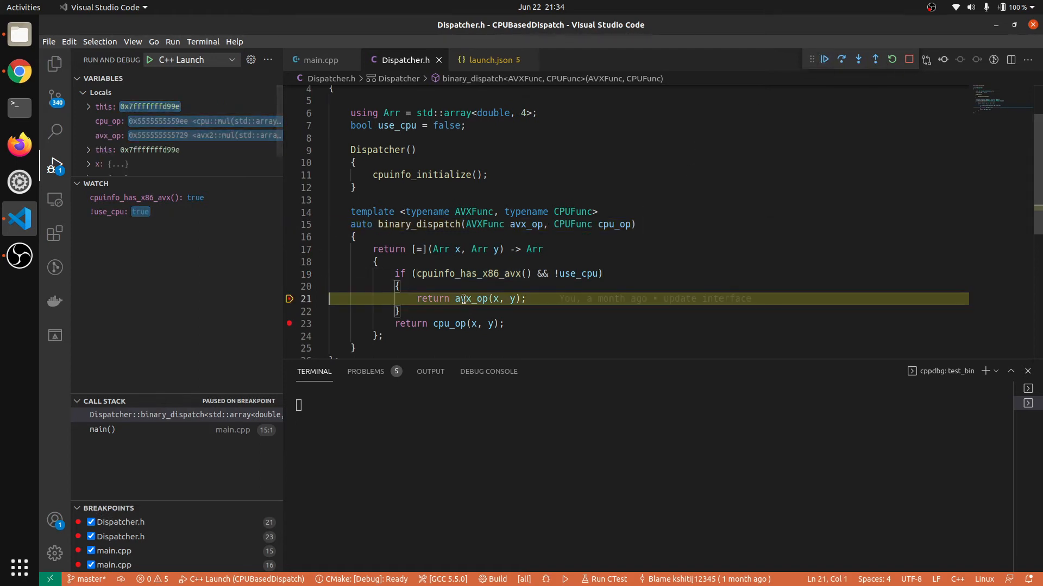
double_click(470, 299)
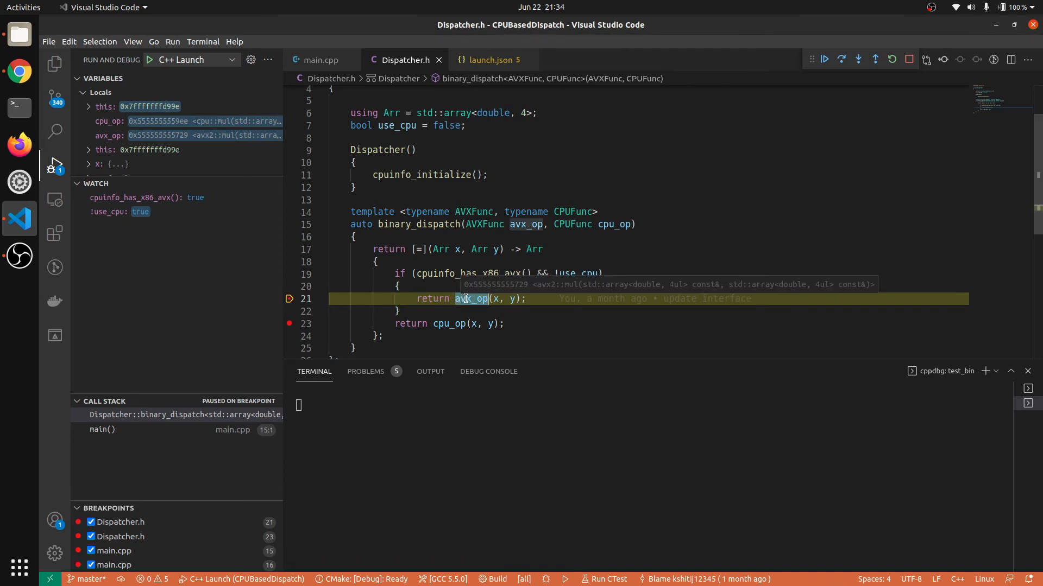
mouse_move(163, 445)
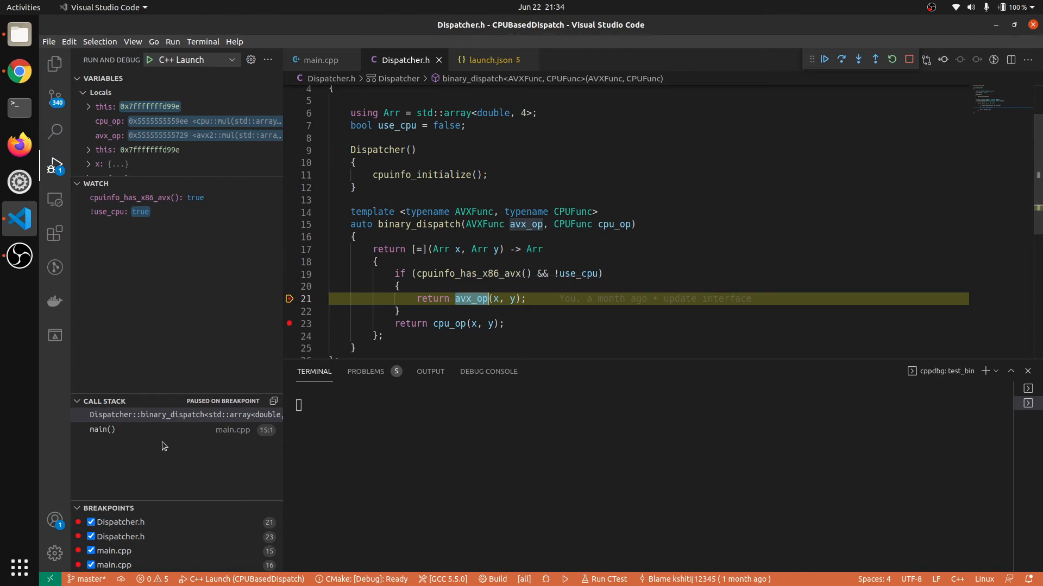
mouse_move(103, 430)
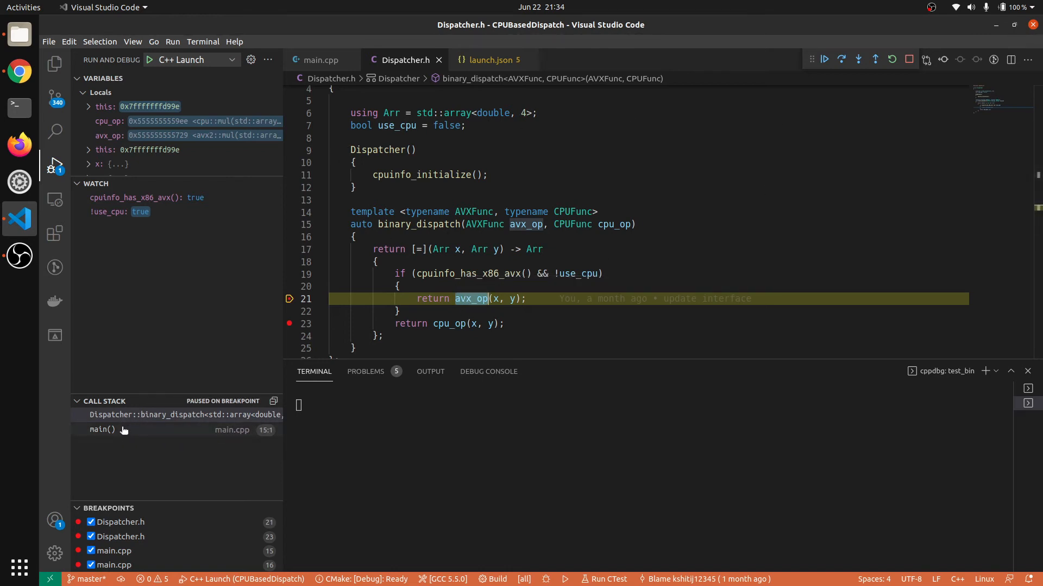
click(183, 415)
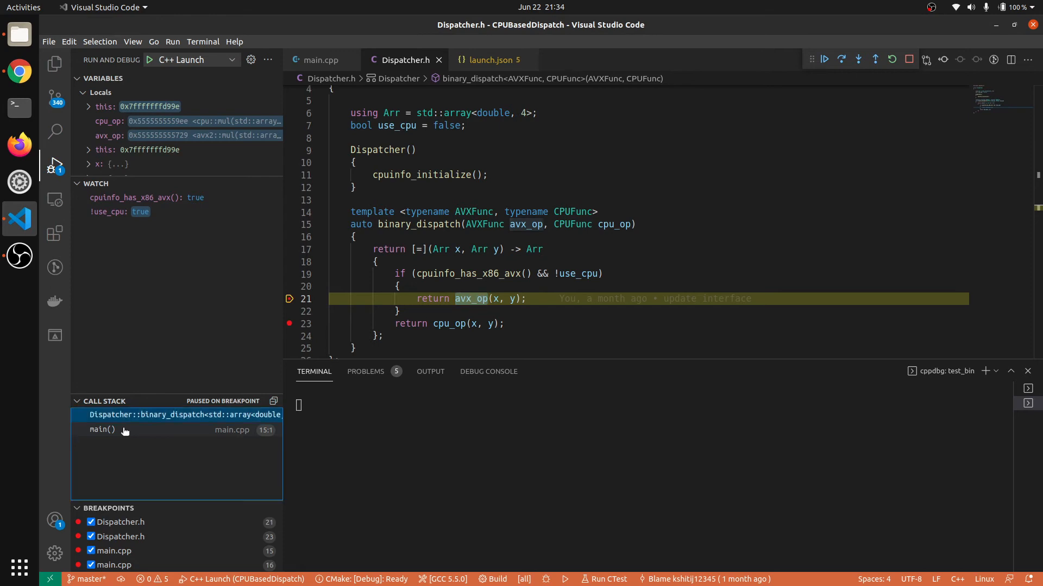
click(102, 430)
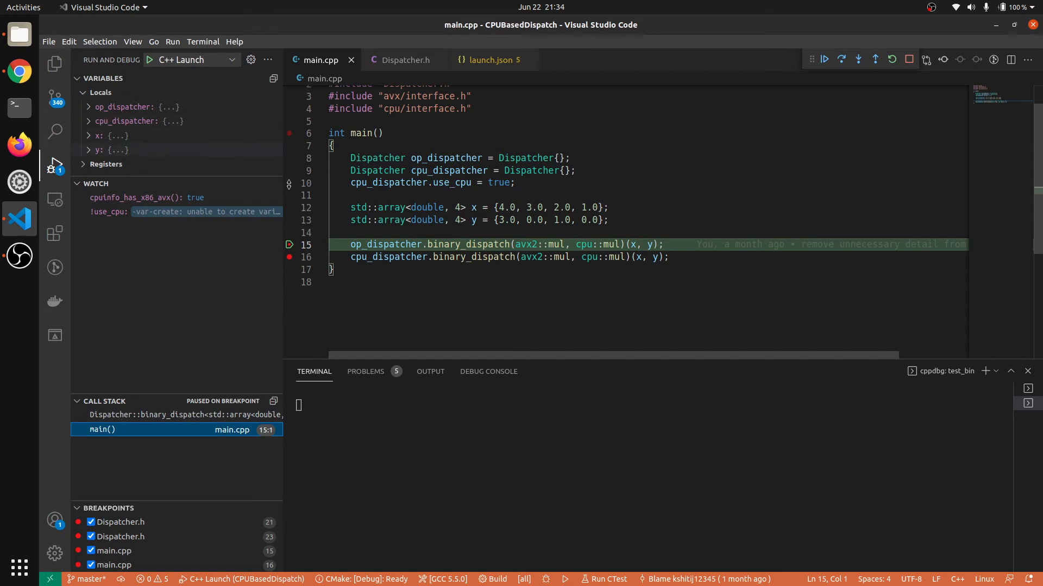
mouse_move(690, 211)
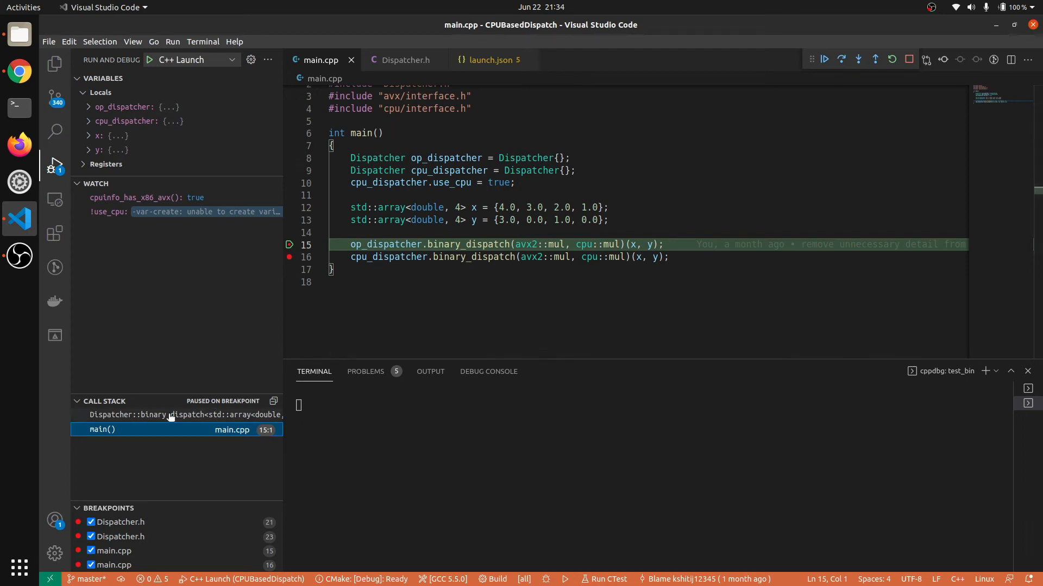
click(857, 59)
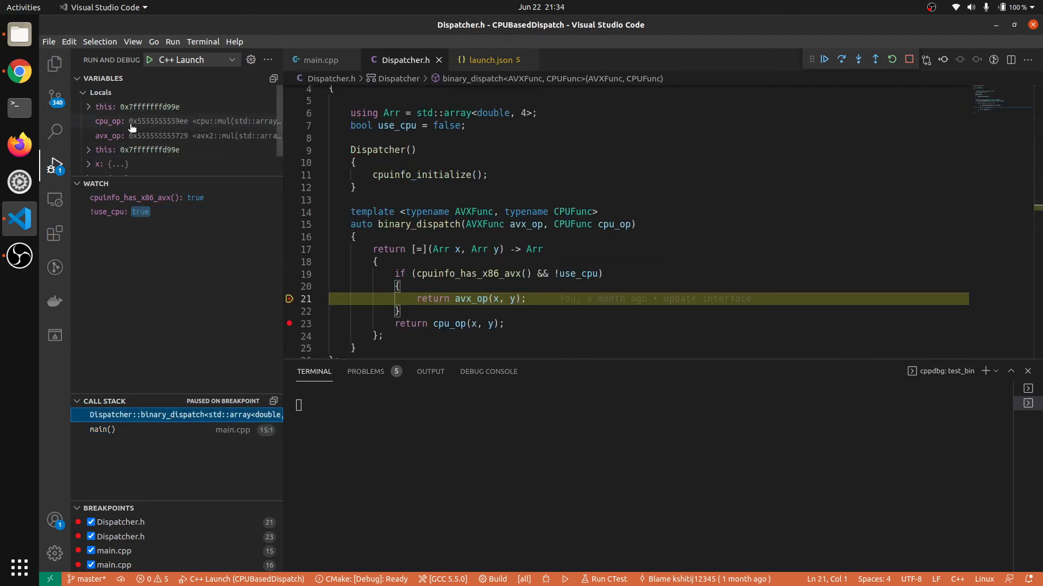
scroll(down, 3)
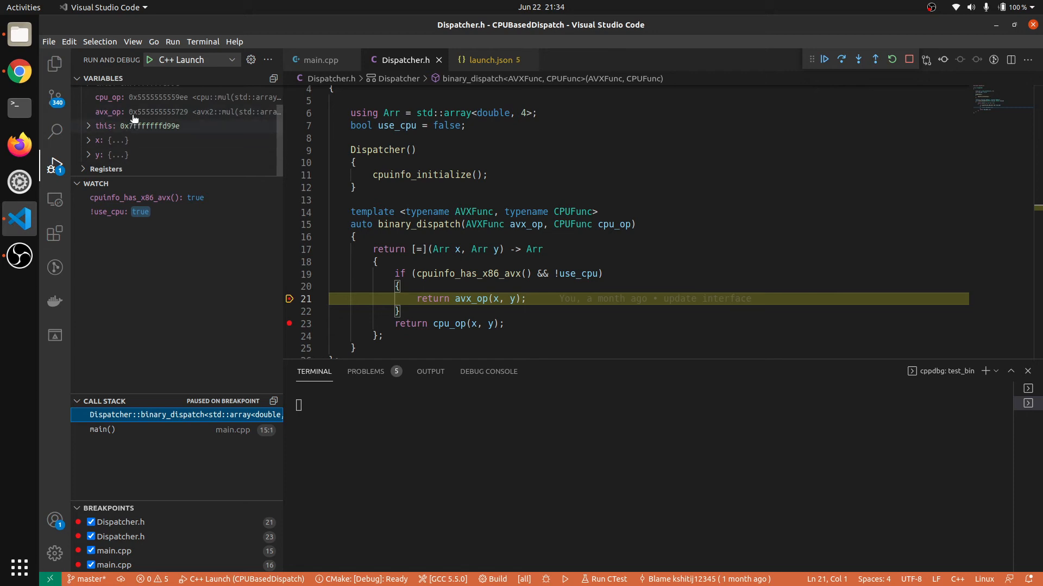
mouse_move(174, 207)
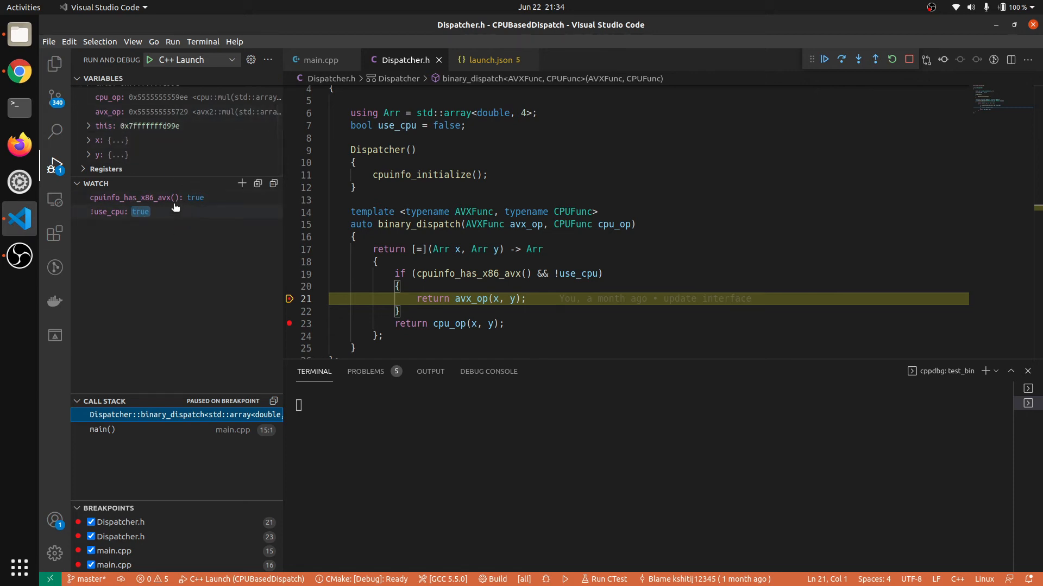
mouse_move(251, 241)
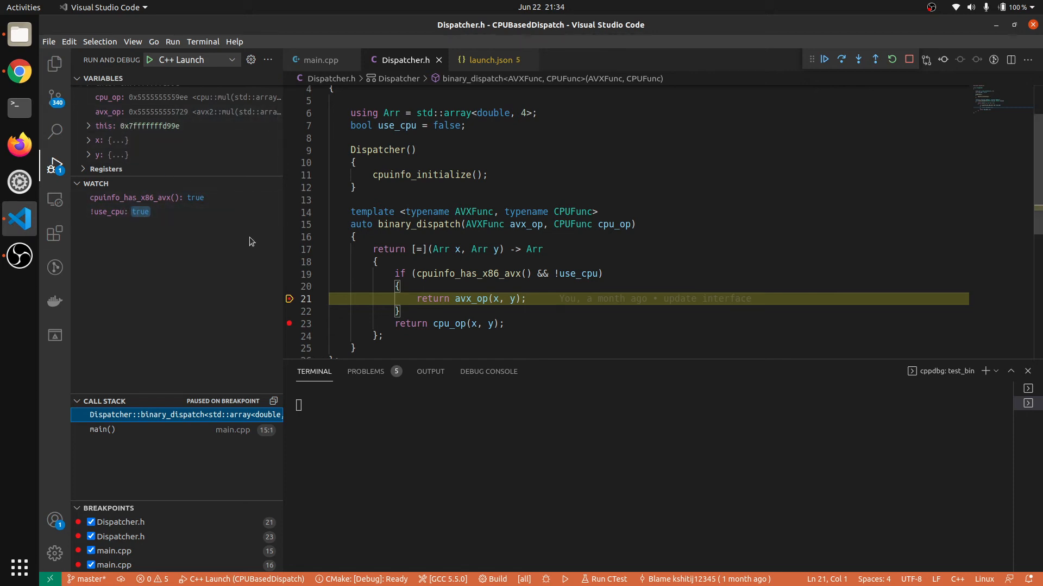
mouse_move(176, 206)
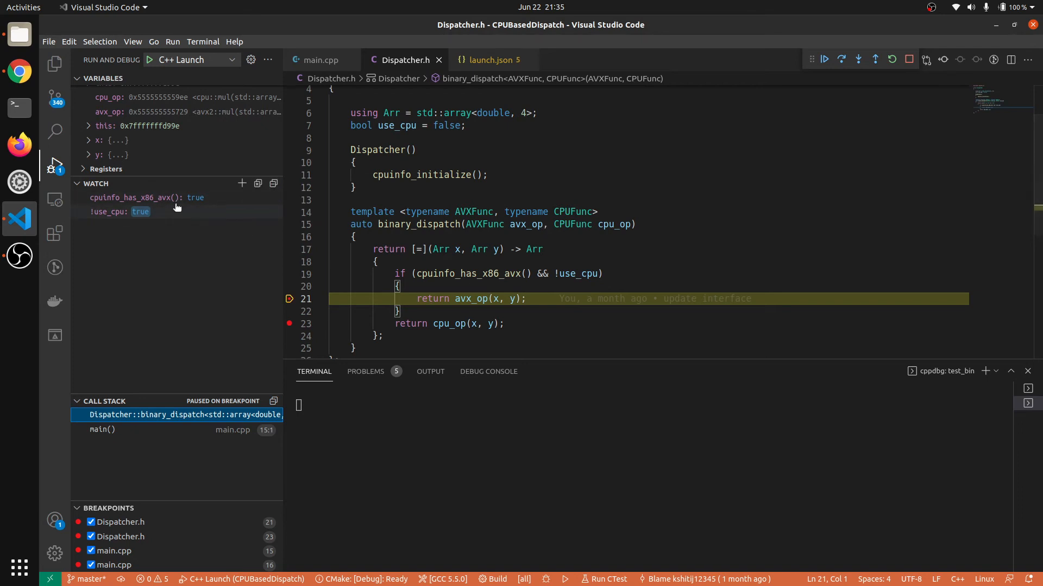
mouse_move(100, 220)
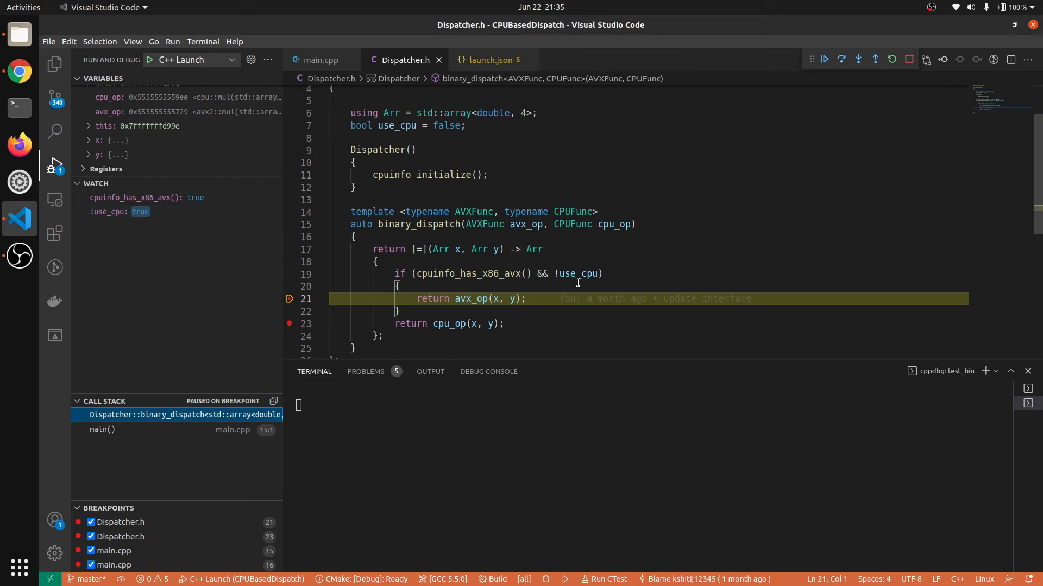
Step: Continue to the next breakpoint so AVX IMPL prints, then select use_cpu on line 10
click(823, 59)
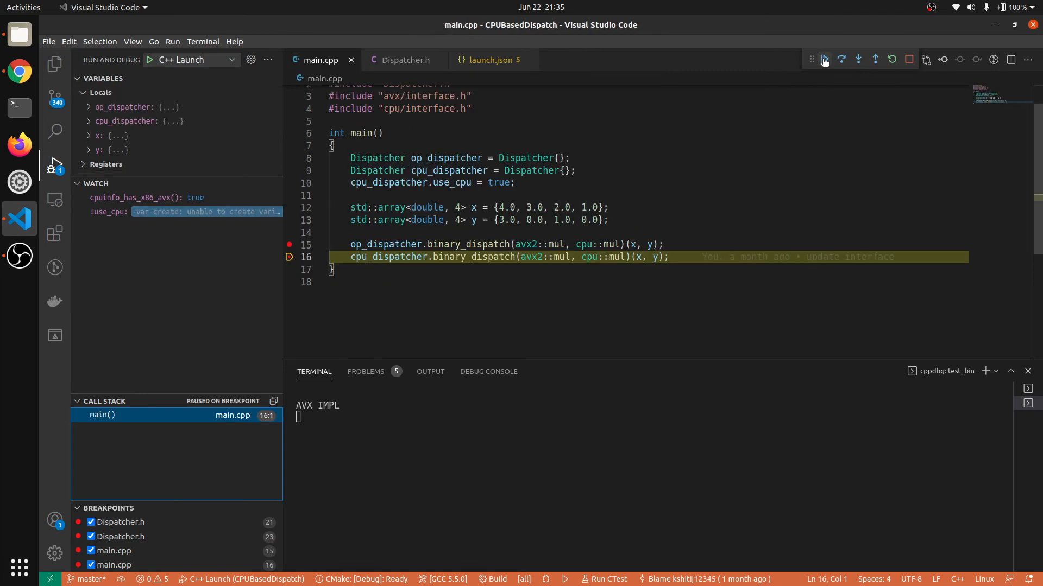
mouse_move(428, 182)
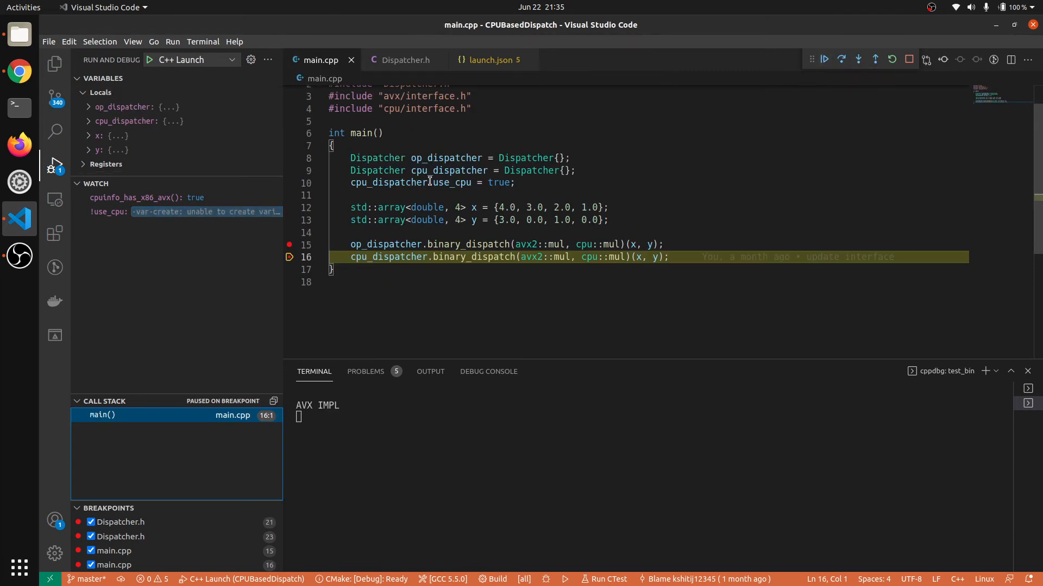
double_click(451, 182)
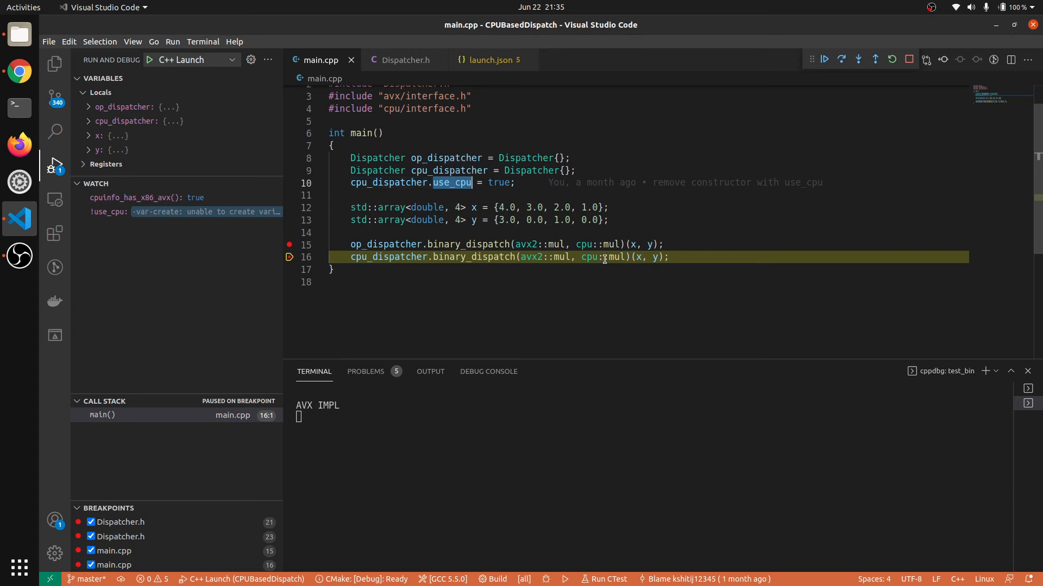
mouse_move(816, 77)
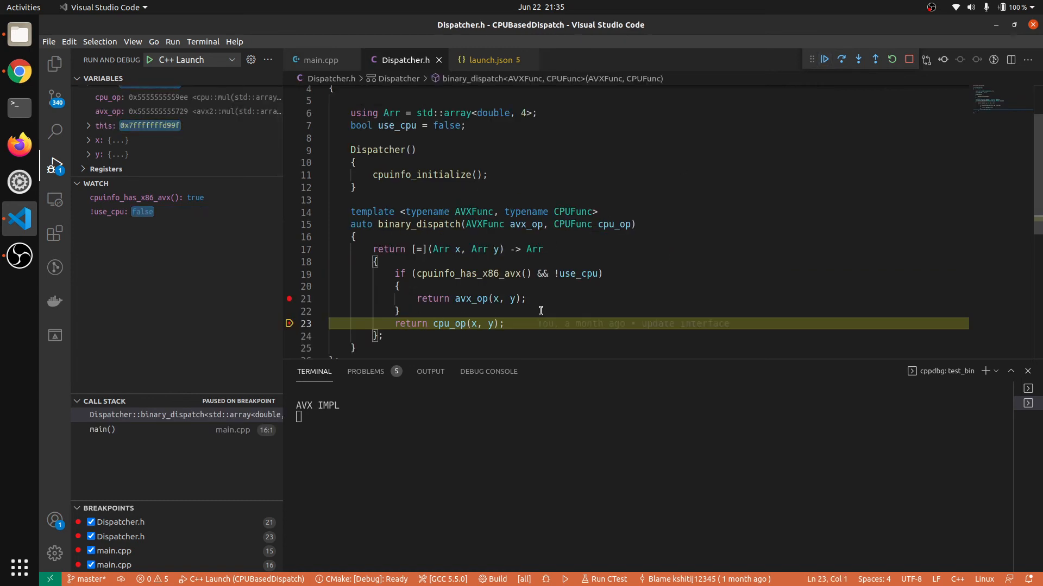
mouse_move(508, 324)
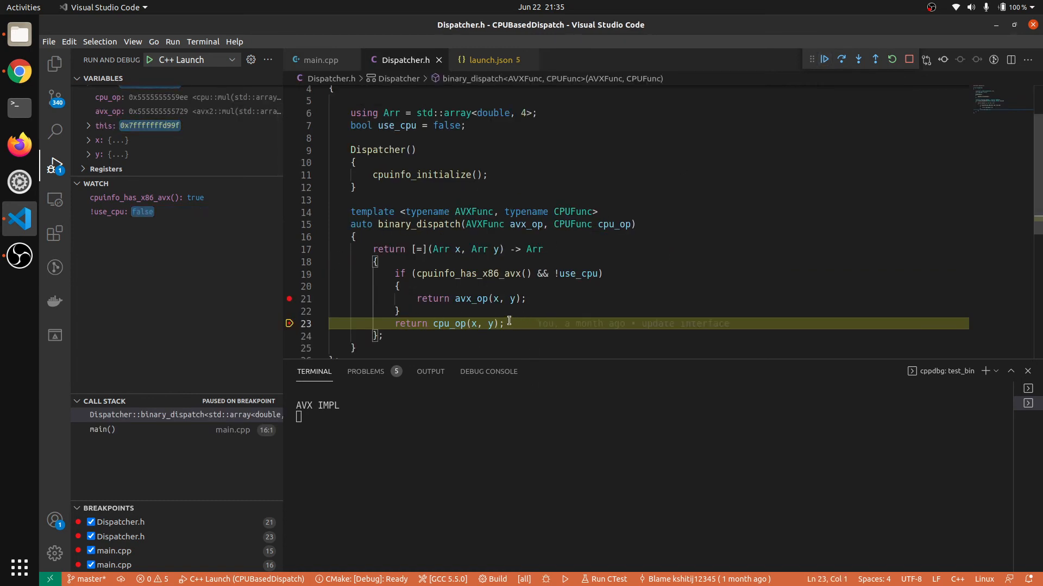
mouse_move(199, 197)
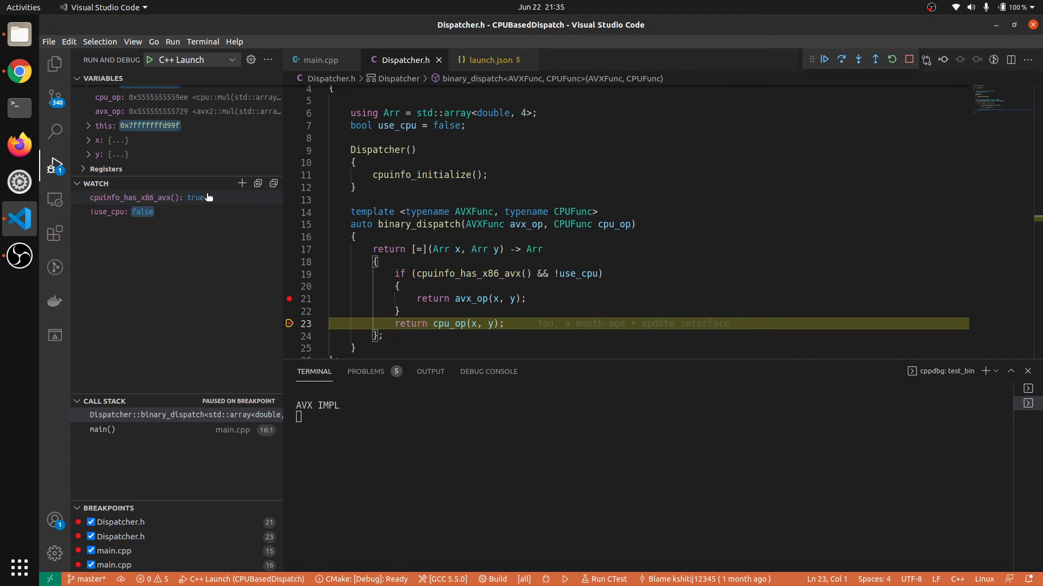
mouse_move(207, 201)
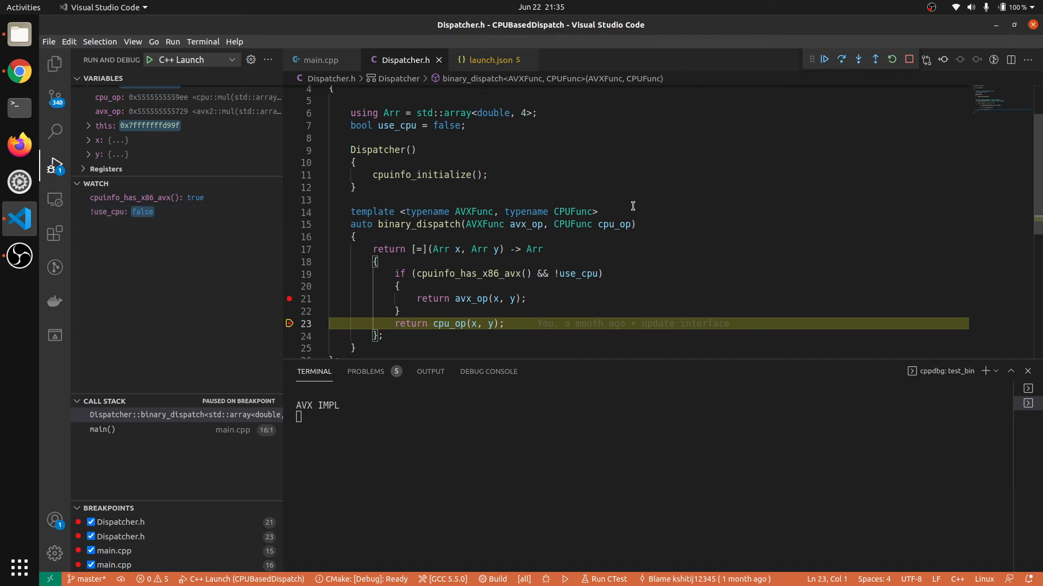
mouse_move(833, 66)
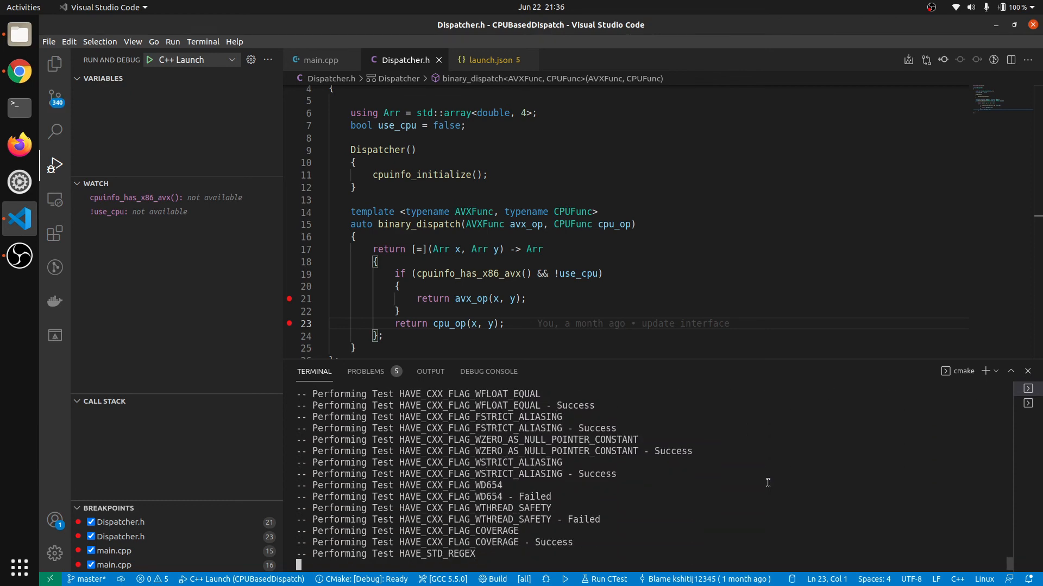
Step: Scroll the terminal output to confirm 'Built target test_bin' at 100%
scroll(down, 3)
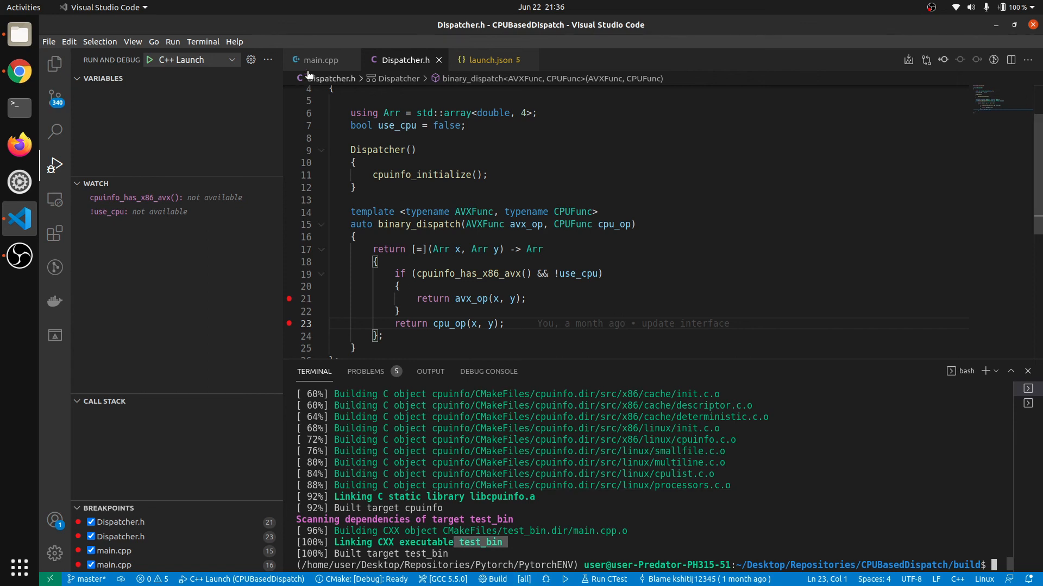
Step: Debug main.cpp with C++ Launch, add a line 13 breakpoint, and continue to completion
click(319, 60)
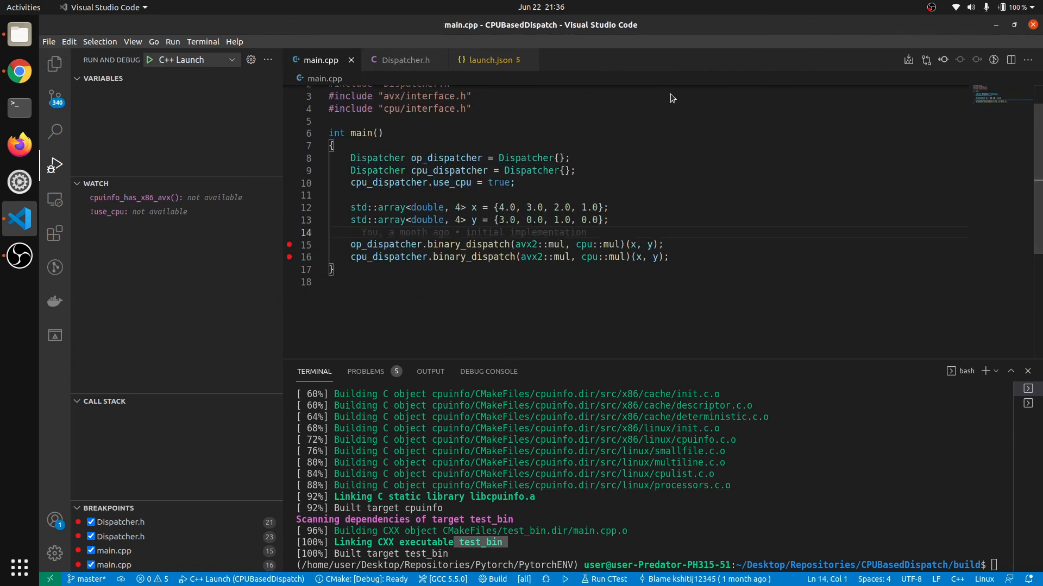
click(150, 59)
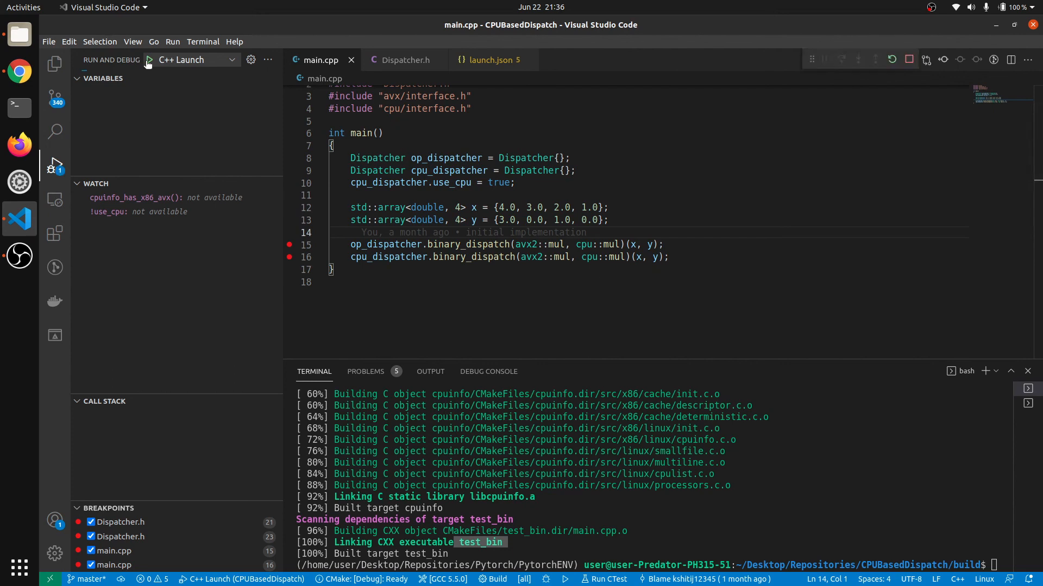
click(150, 60)
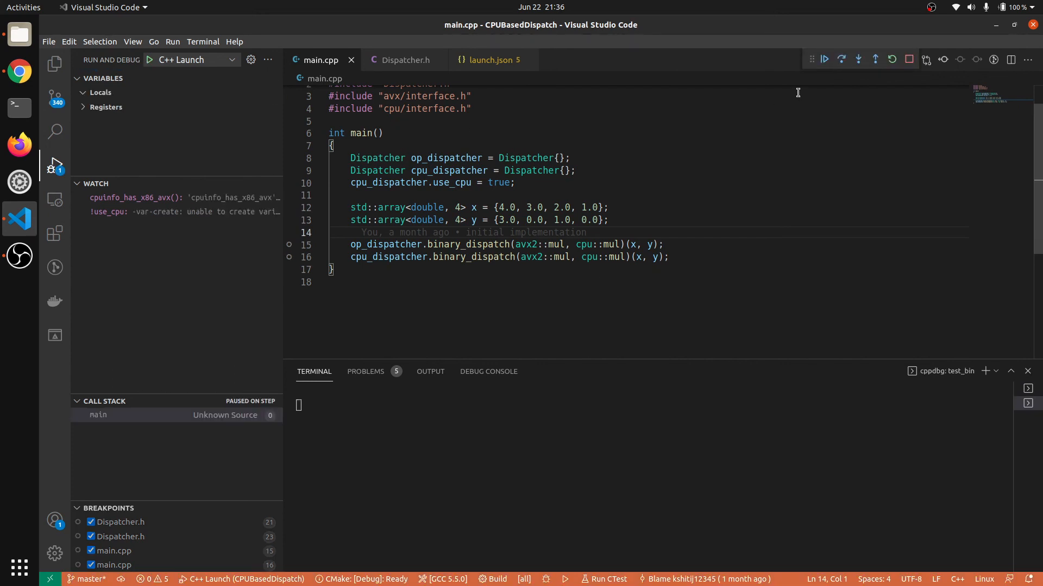
mouse_move(824, 59)
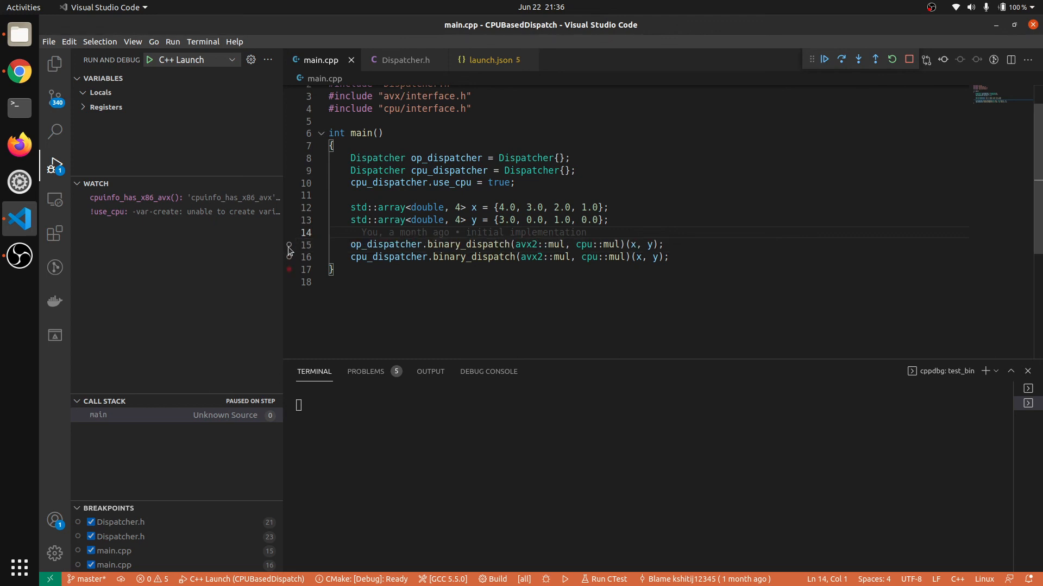
click(289, 220)
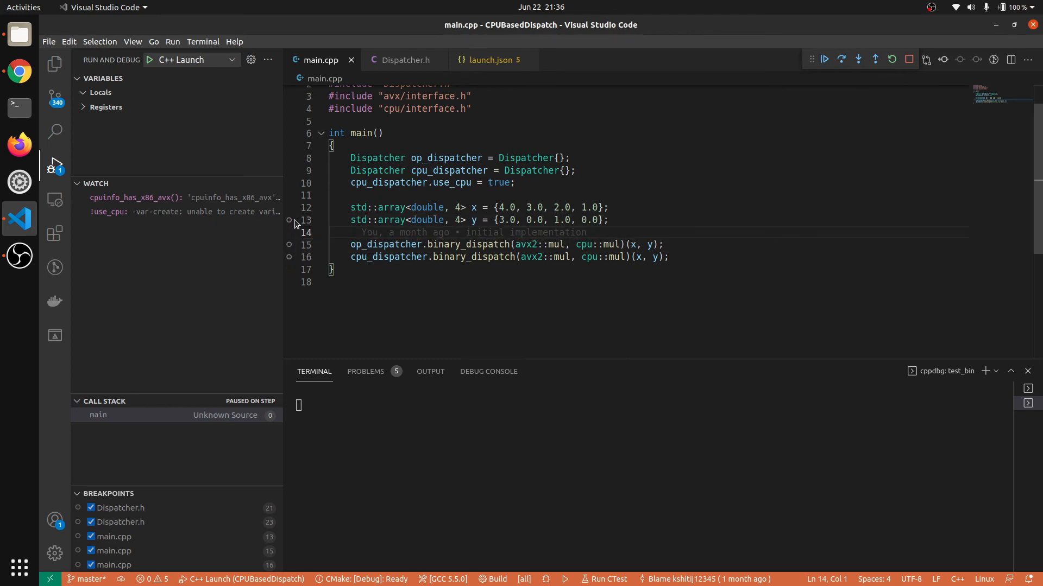
mouse_move(289, 220)
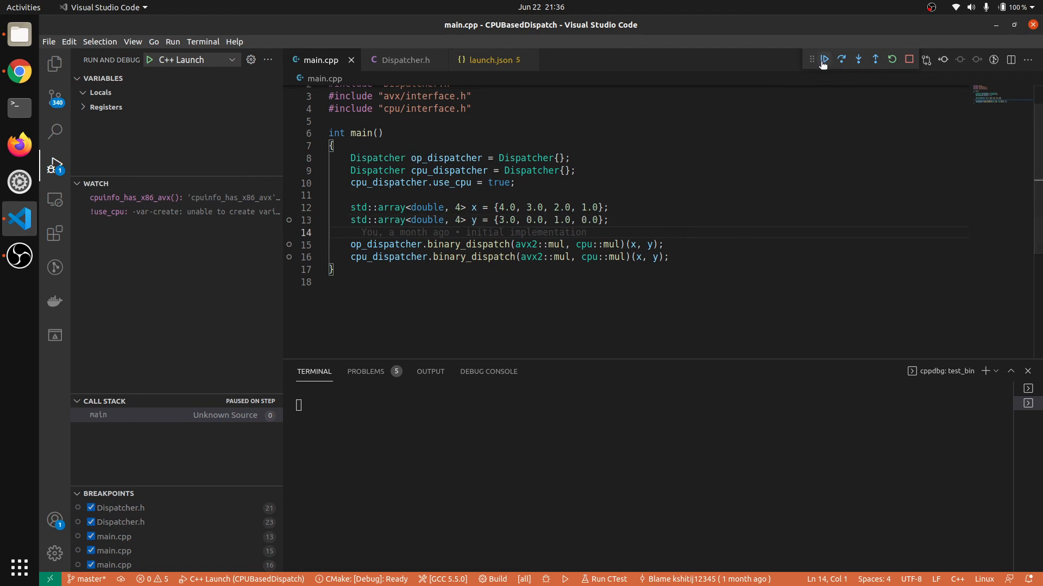
click(824, 60)
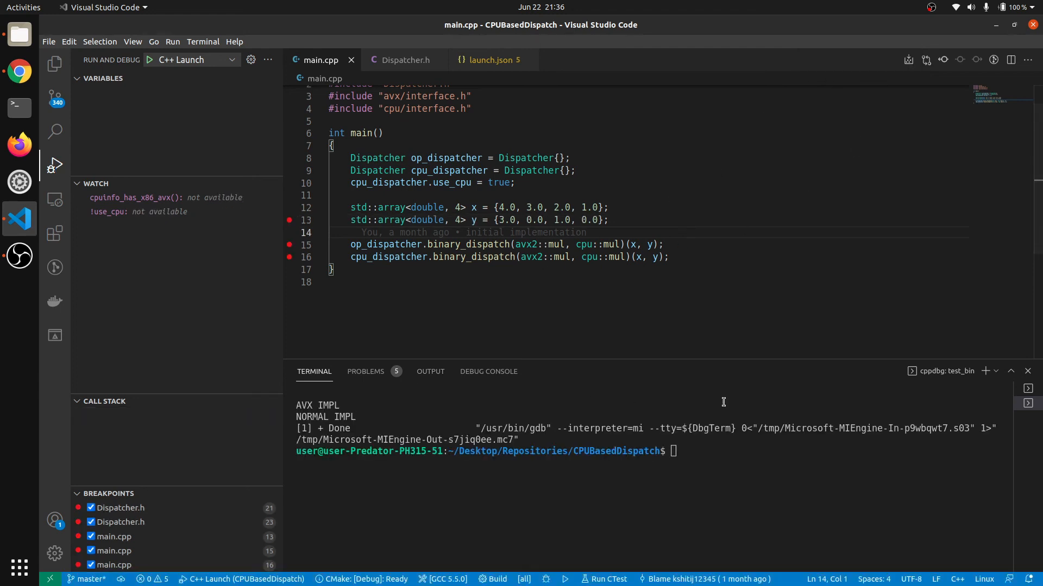